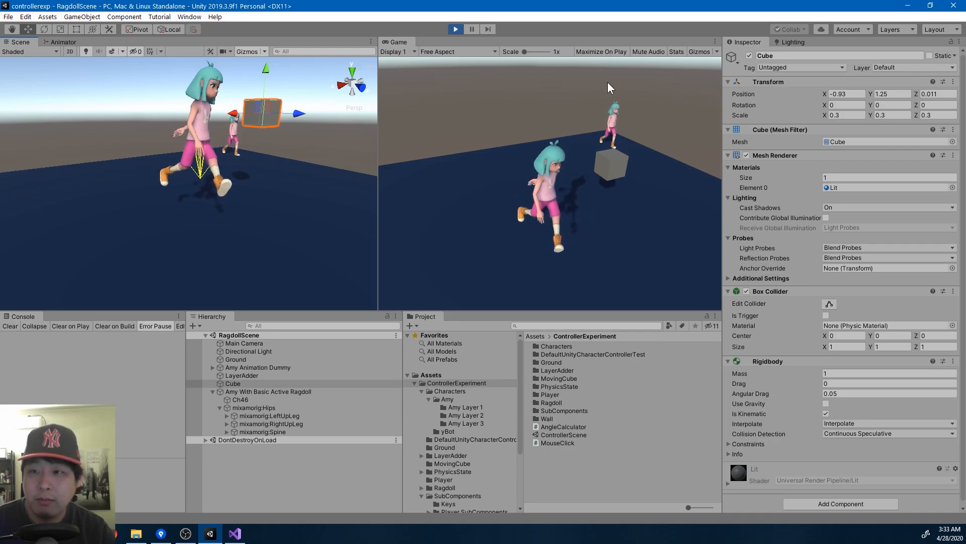
Stop the running preview and open ControllerScene from the Project search for 'sc'
click(455, 29)
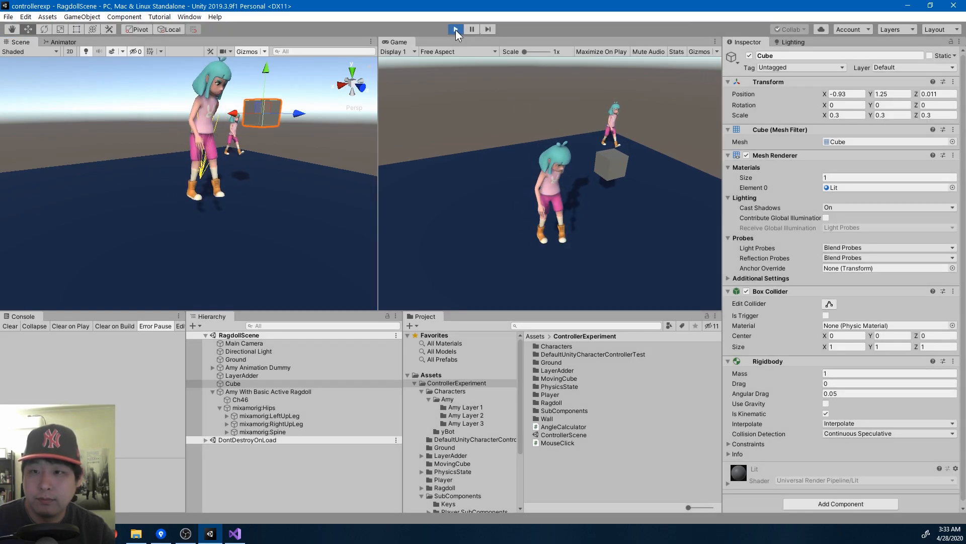
text(sc)
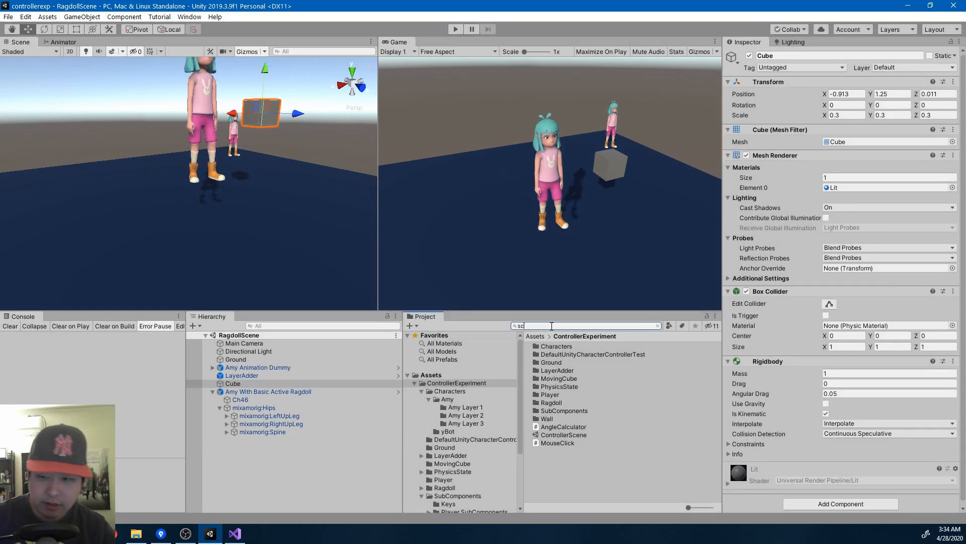
double_click(561, 353)
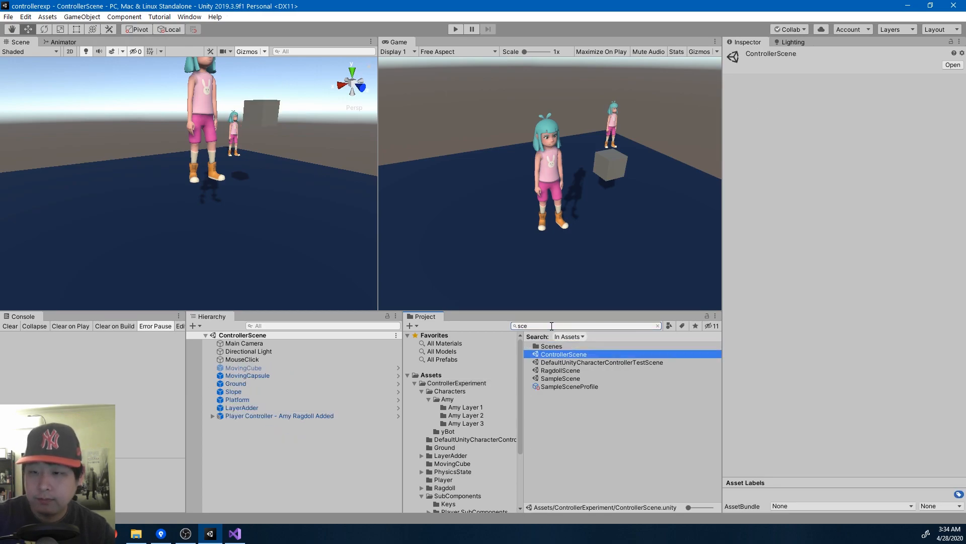
Play-test the player controller in ControllerScene, then stop the preview
click(279, 416)
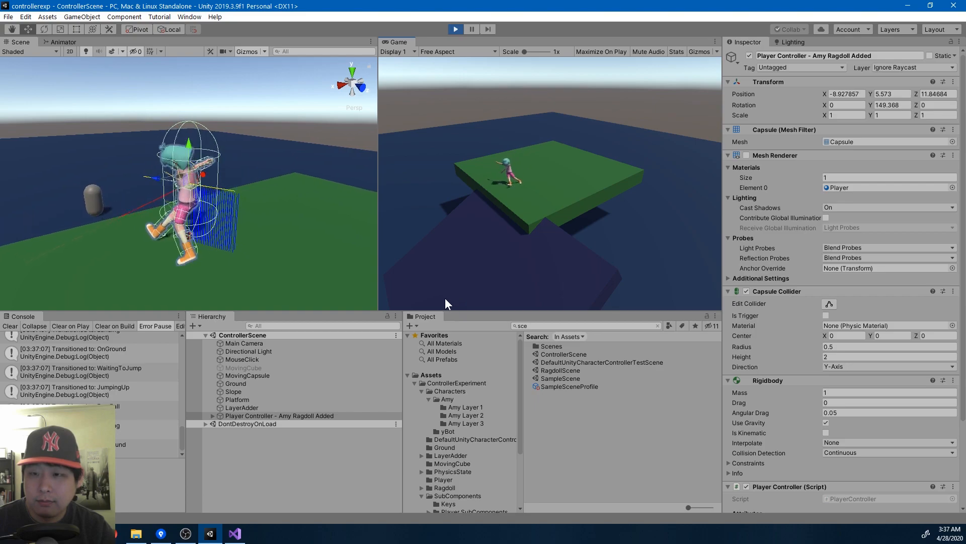
click(455, 29)
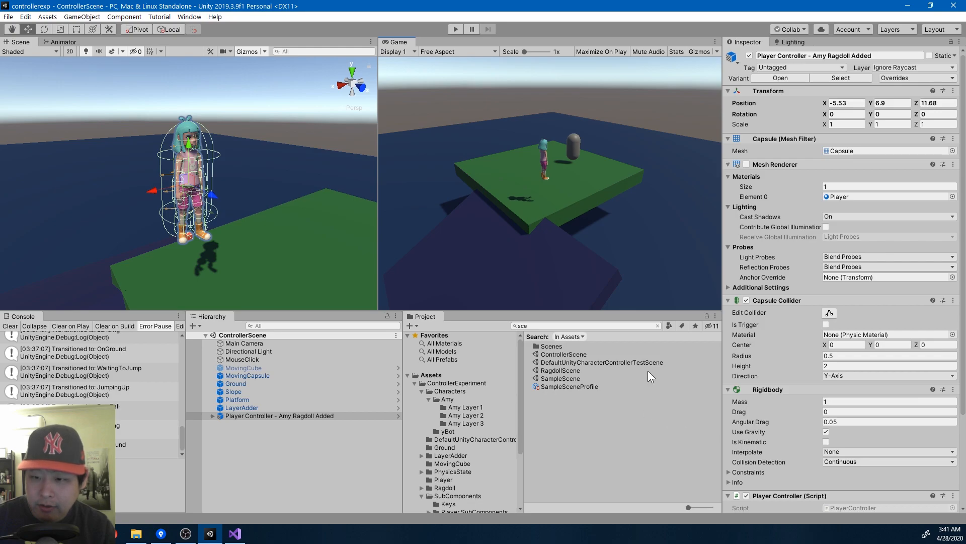
Open RagdollScene and select the ragdoll's mixamorig:LeftUpLeg under Hips
click(562, 354)
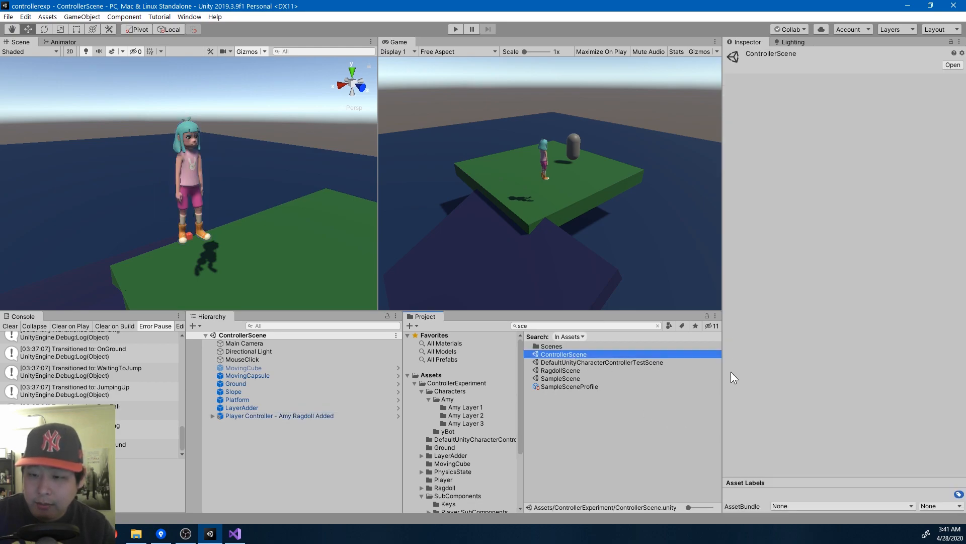
click(561, 369)
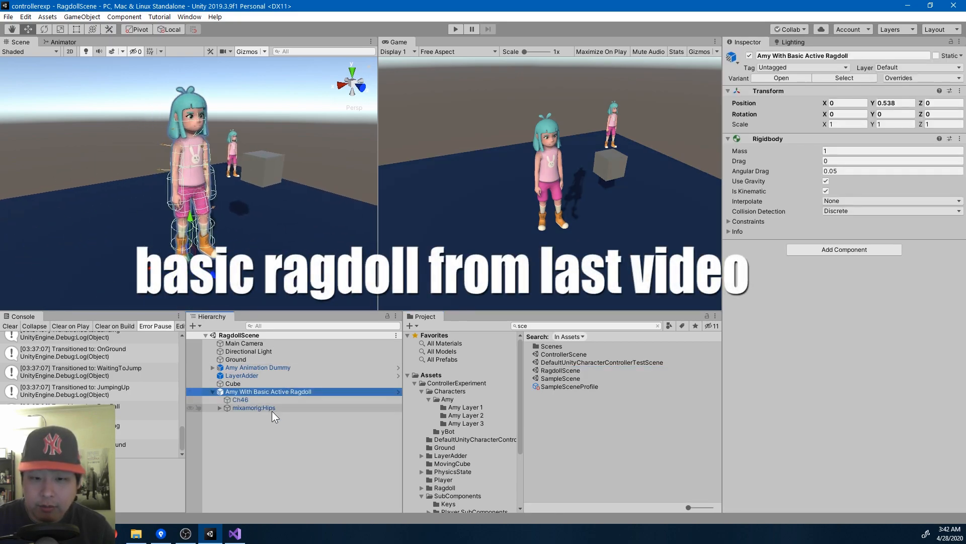
click(270, 415)
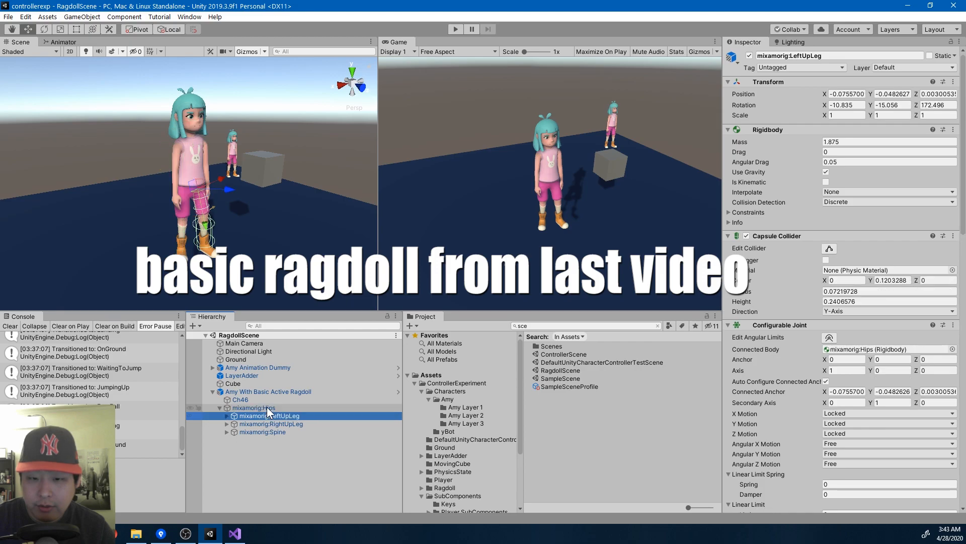
Scroll the Inspector through the left upper leg's Configurable Joint drives and Temp Ragdoll Setter
scroll(down, 3)
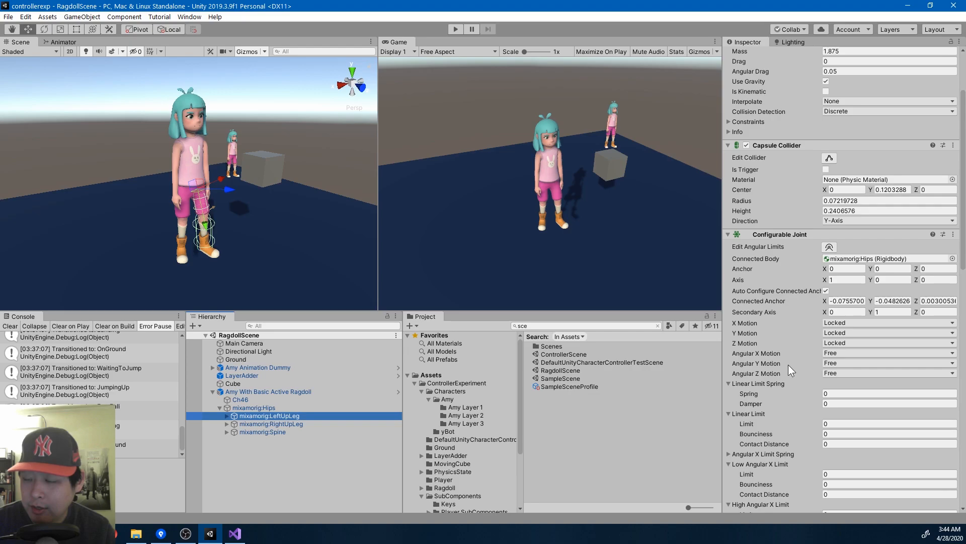
mouse_move(795, 367)
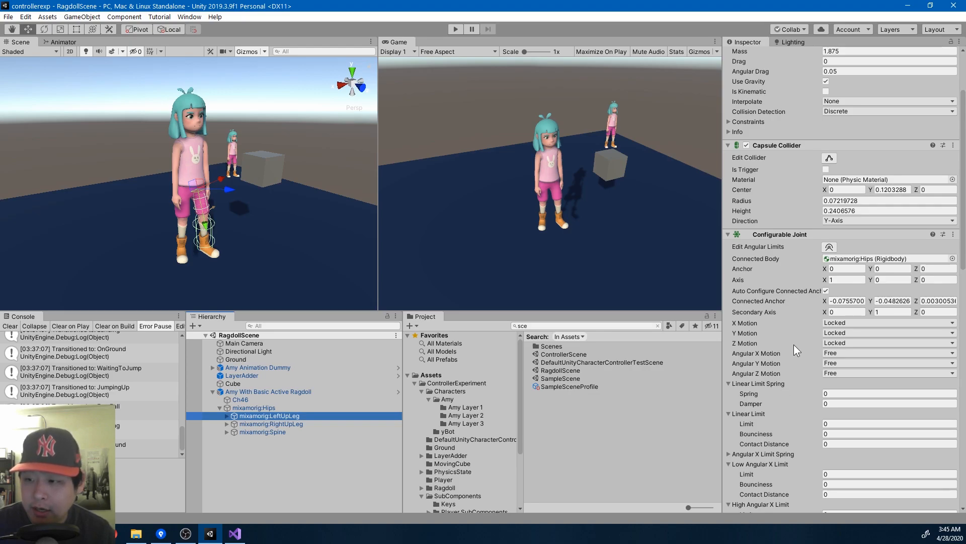
scroll(down, 3)
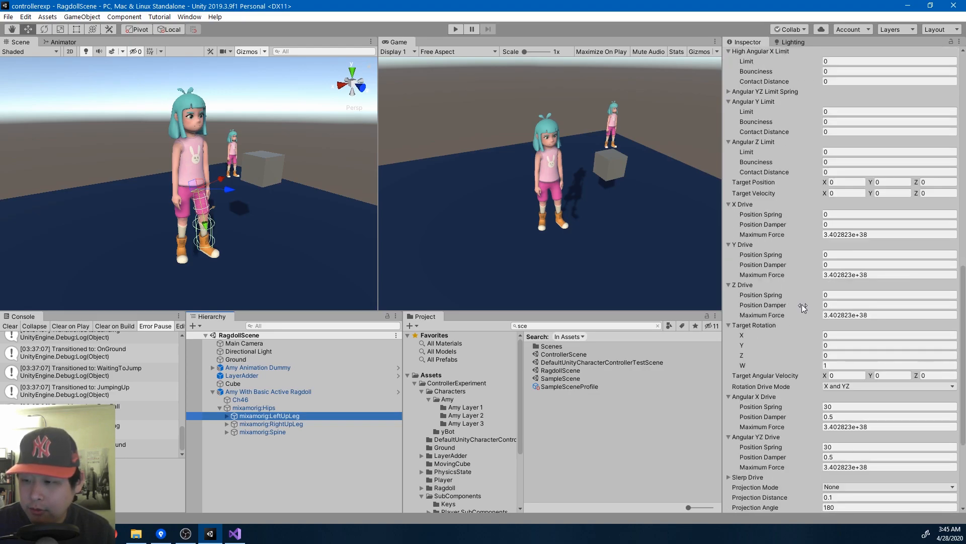
scroll(down, 3)
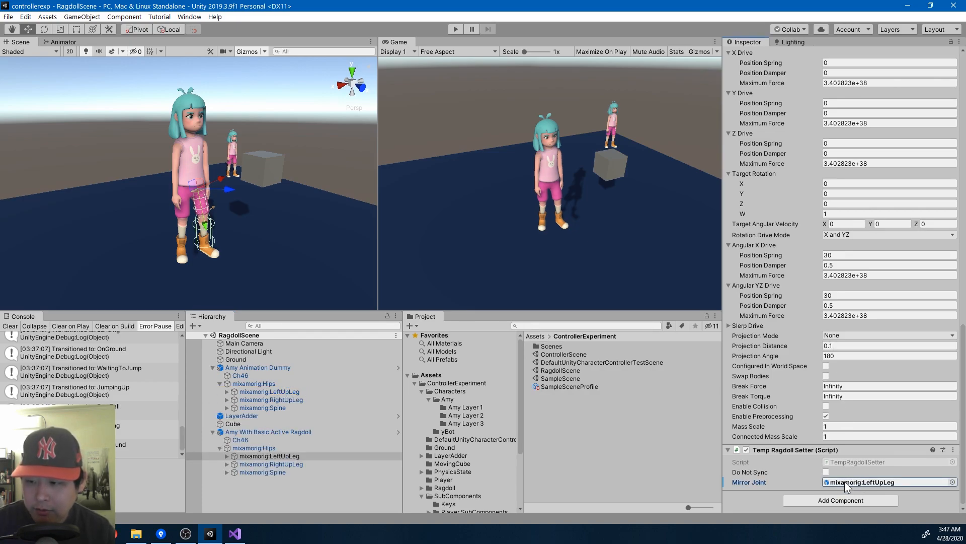
Select mixamorig:RightUpLeg, enable Do Not Sync on its Temp Ragdoll Setter, and start Play mode
click(270, 463)
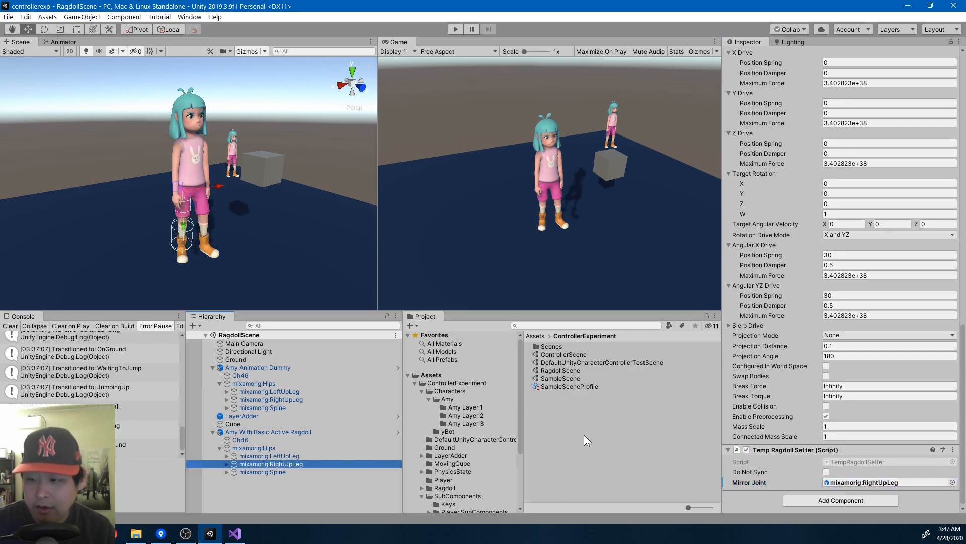
click(270, 400)
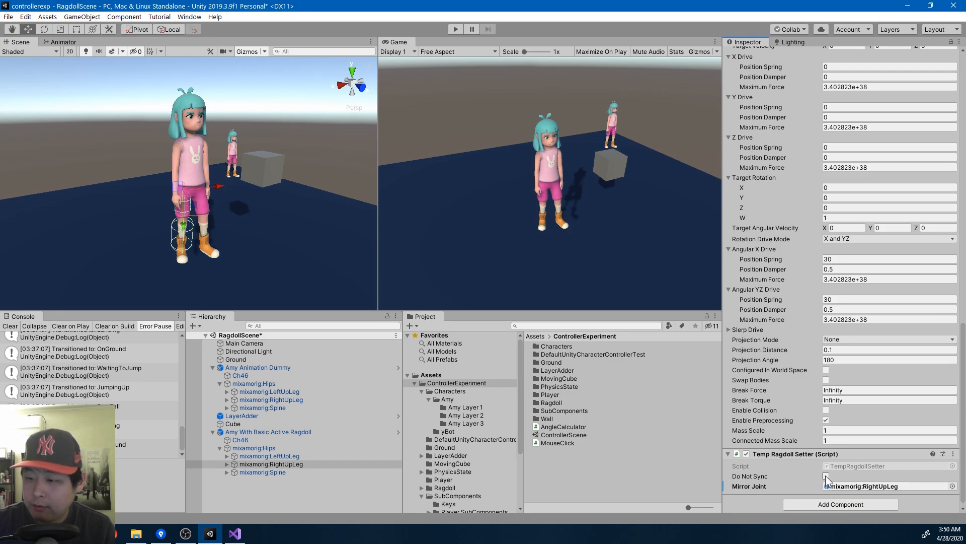
click(825, 476)
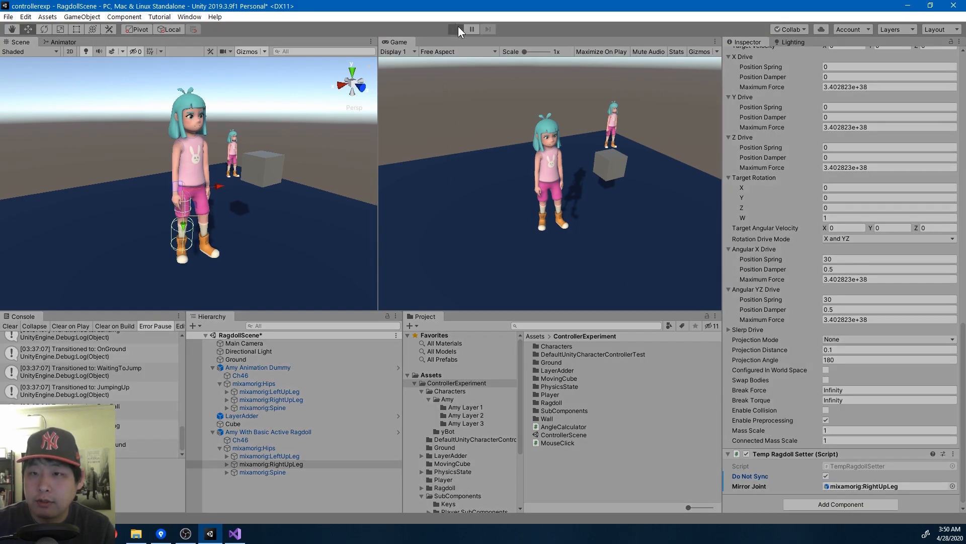
click(455, 29)
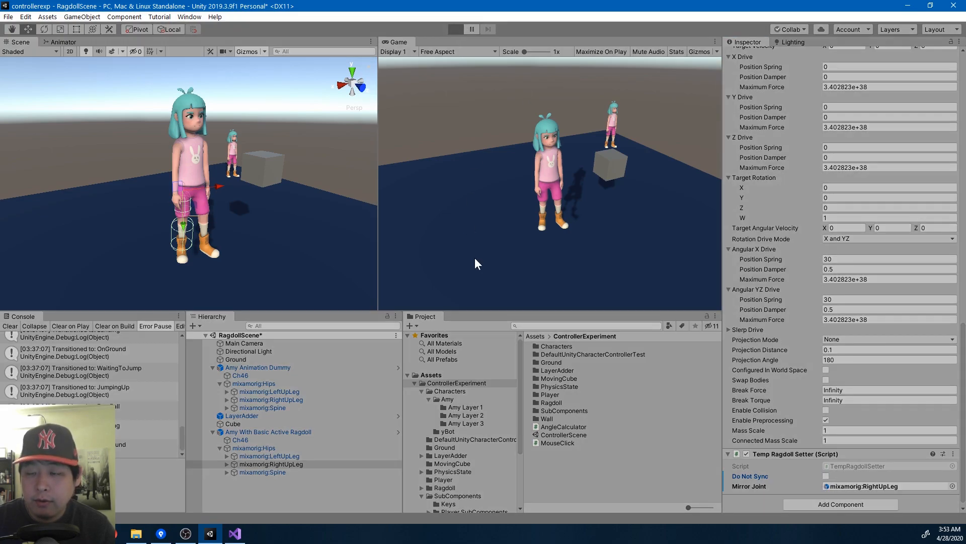
Run the scene and scroll to the hips Configurable Joint drives showing spring 1000
click(455, 29)
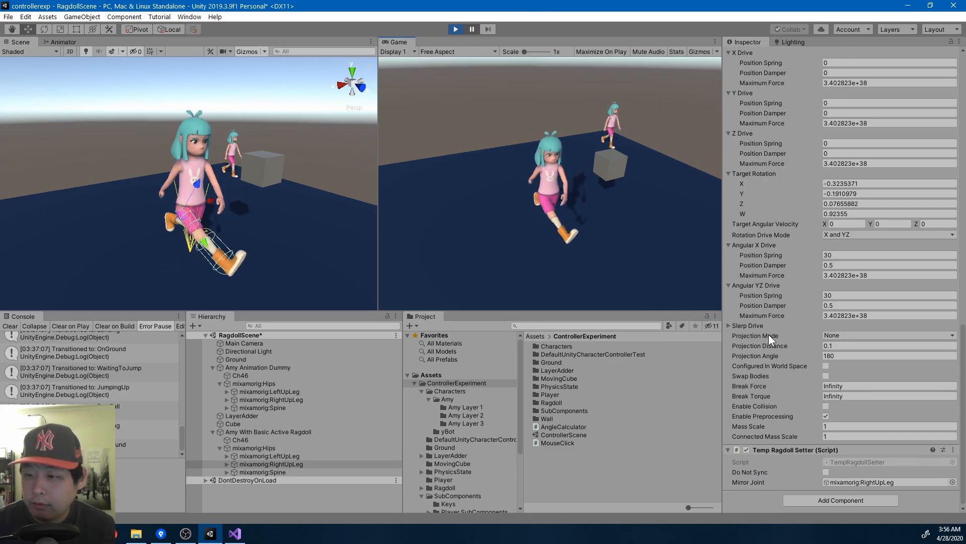
scroll(down, 3)
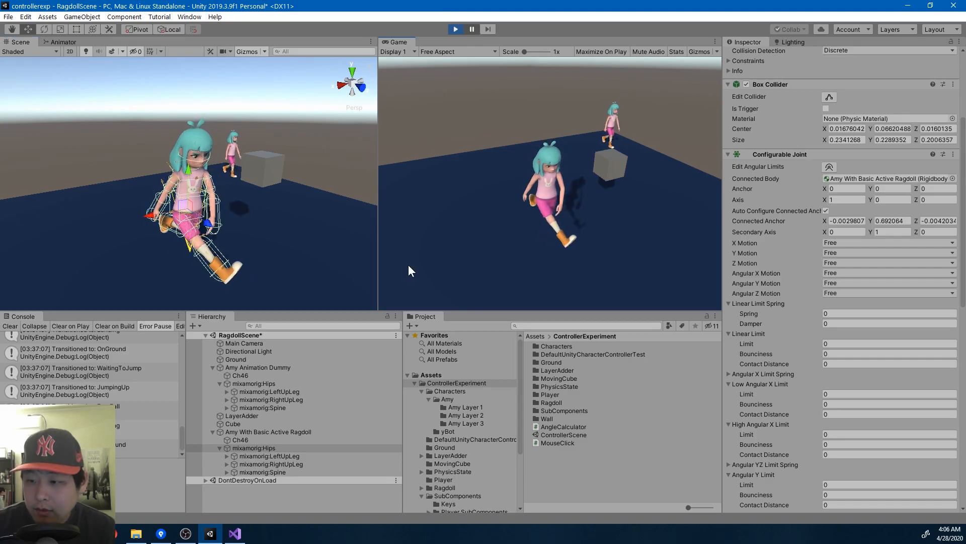
scroll(down, 3)
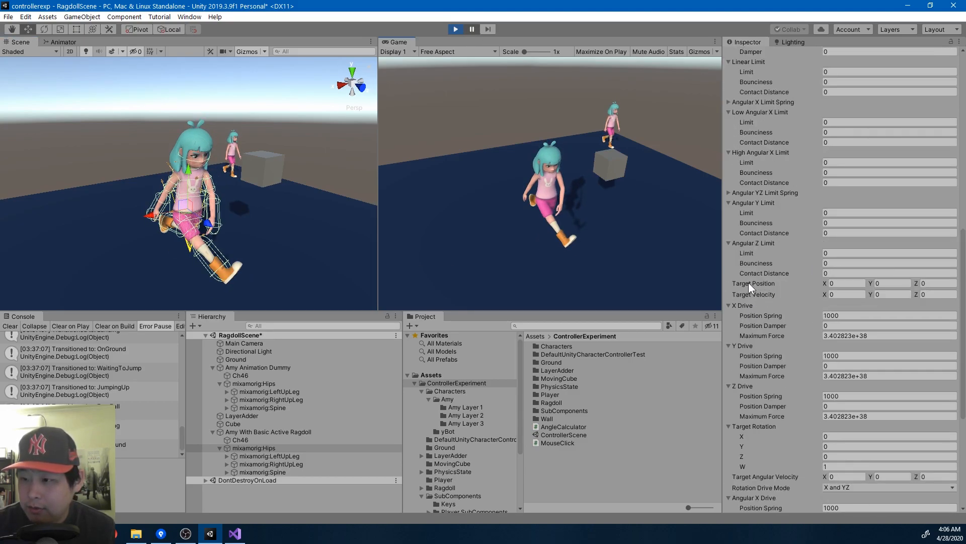
scroll(down, 3)
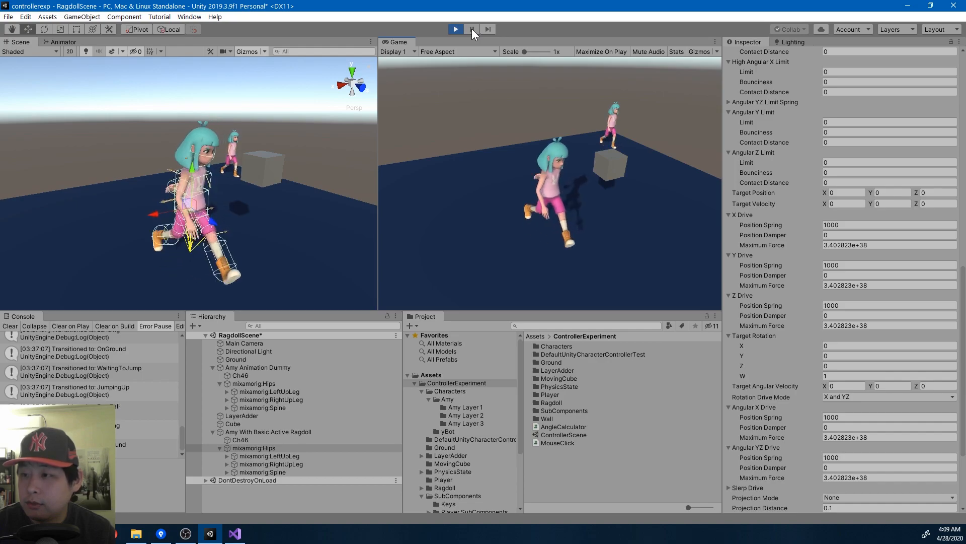
Set the hips joint's Target Position Y to -0.4, then to -1 during play
click(455, 29)
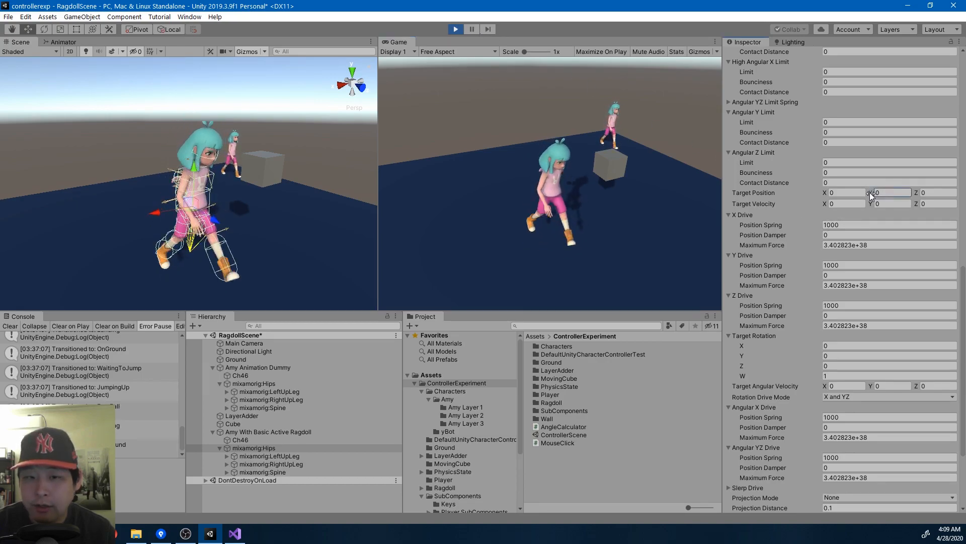
text(-0.4)
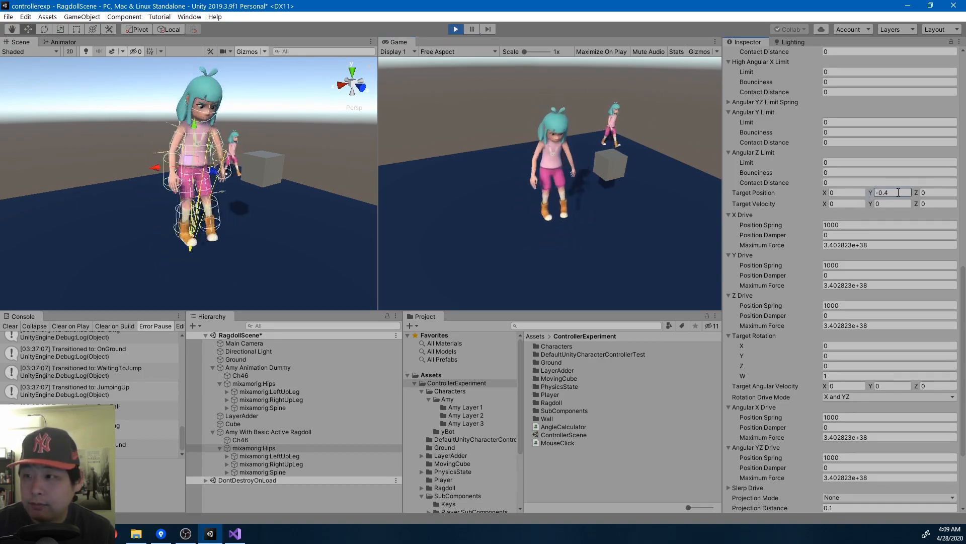
text(-1)
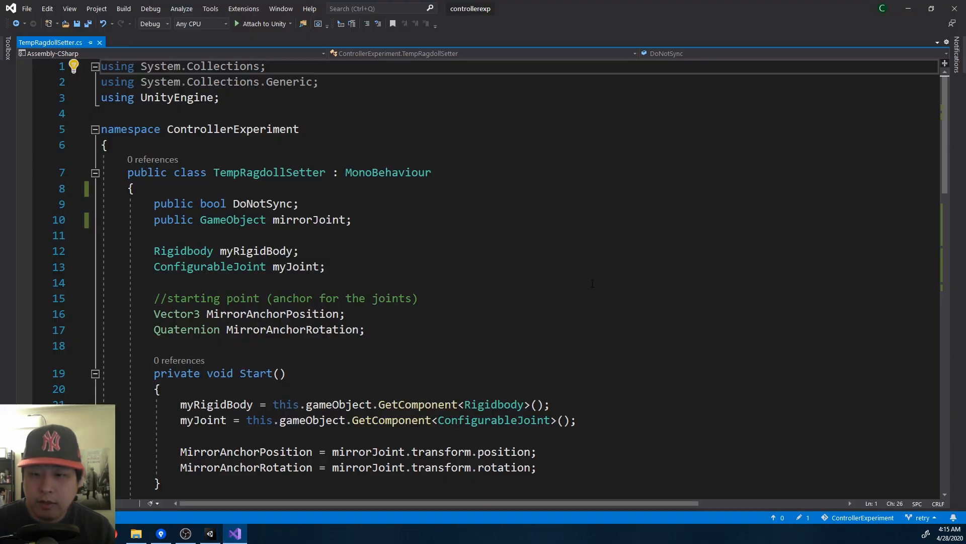
scroll(down, 3)
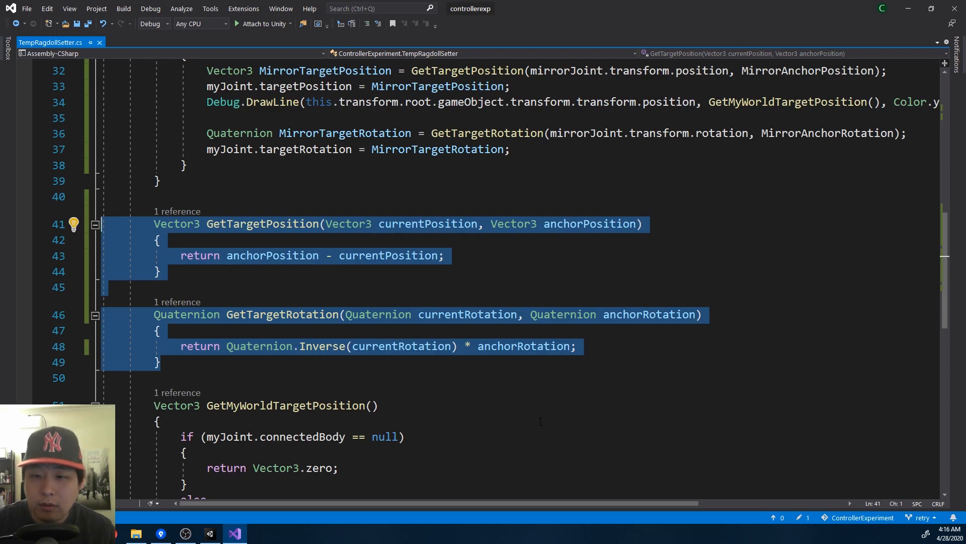
double_click(427, 223)
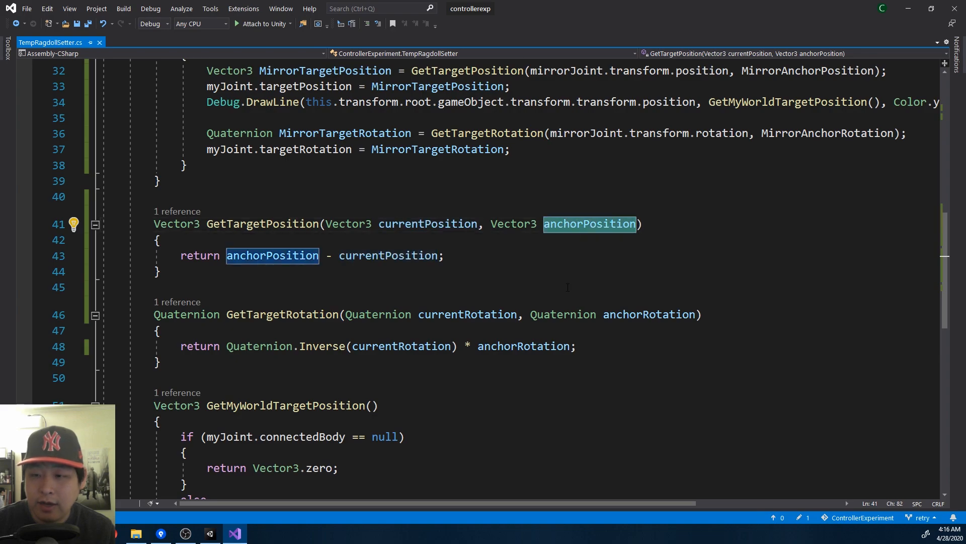
mouse_move(456, 287)
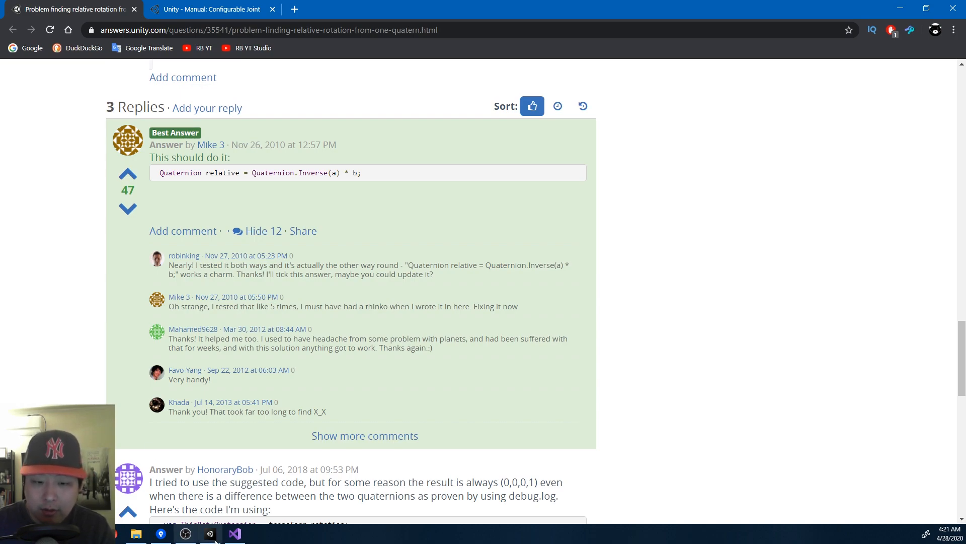
Return to the Unity editor after reading the Quaternion.Inverse(a) * b answer
click(209, 534)
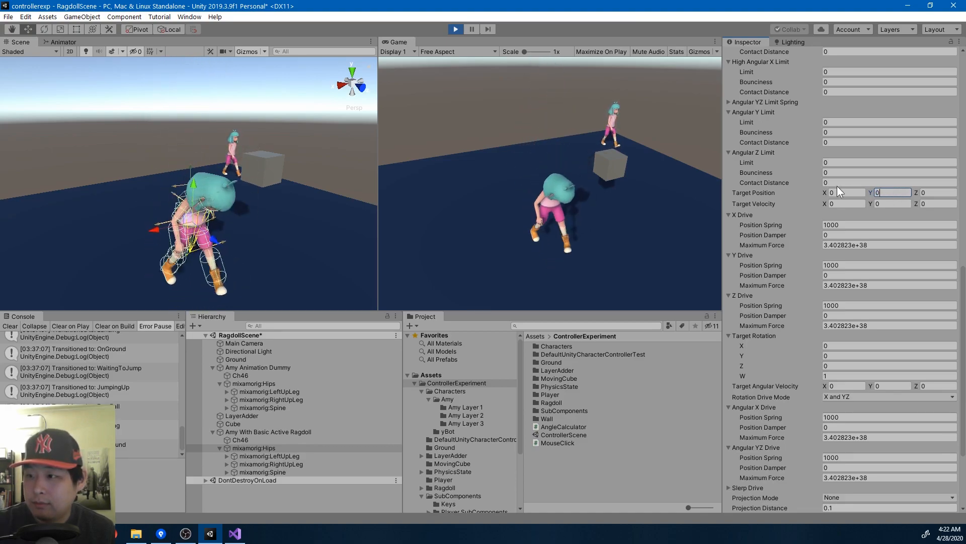
Try Target Position Y values -0.5, 0.2, 0.5 and finally -1 on the leg joint during play
text(-0.5)
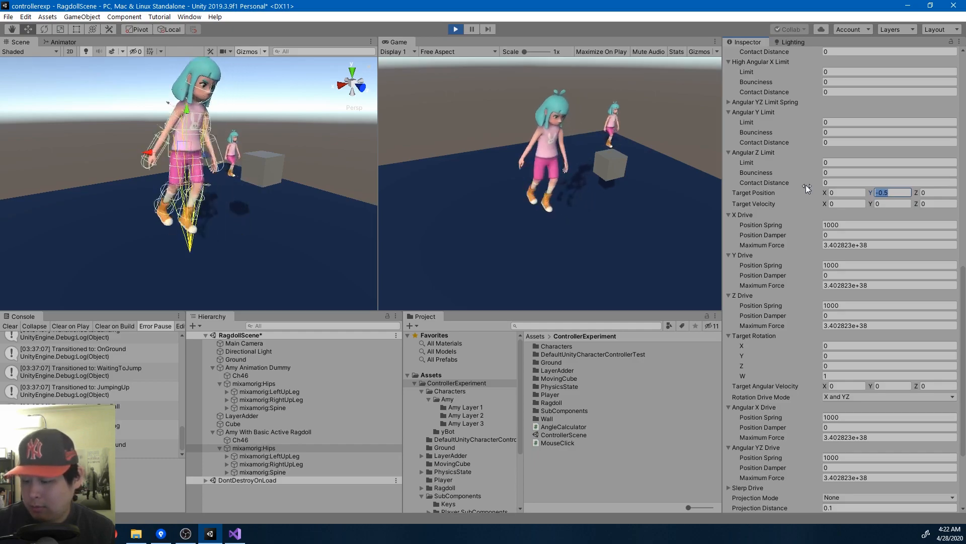
text(0.2)
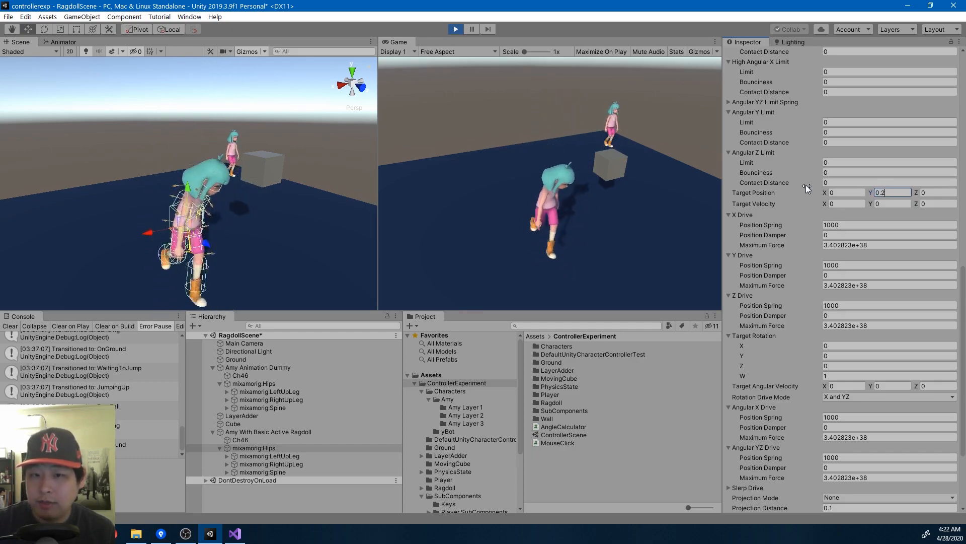
text(0.5)
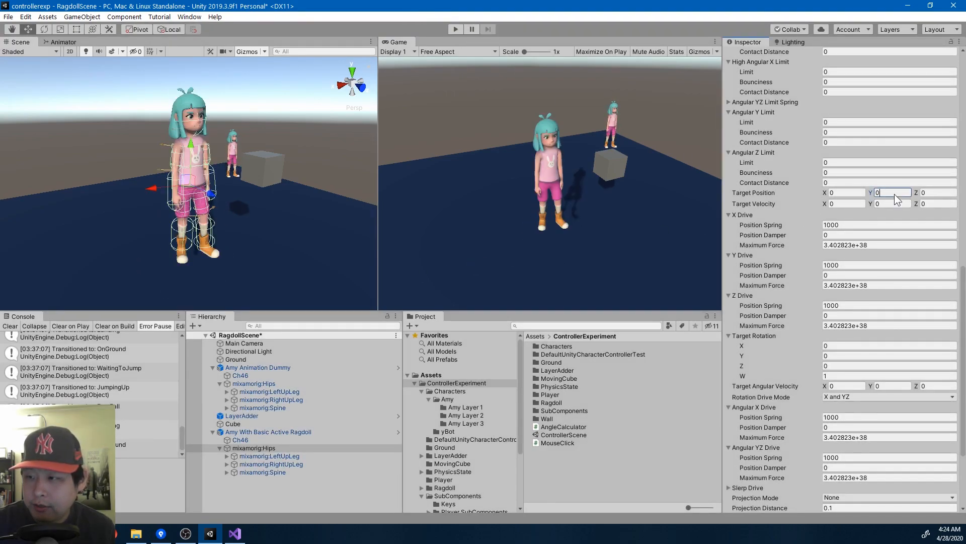
text(-1)
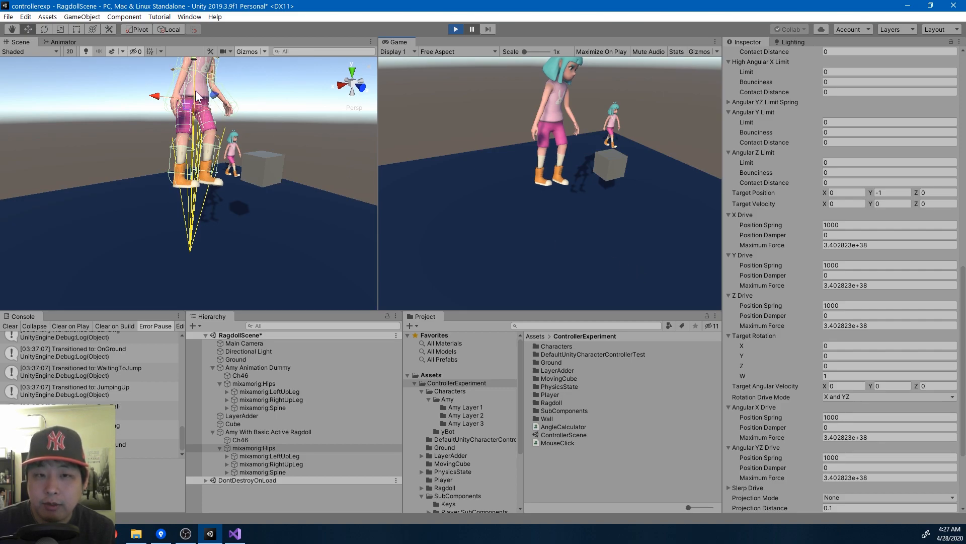
mouse_move(189, 256)
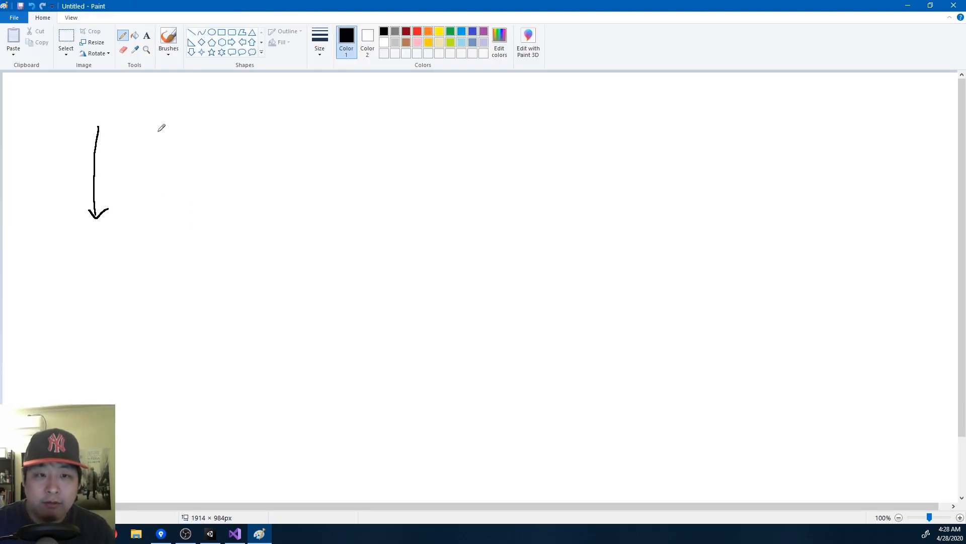
Sketch downward arrows of different lengths in Paint, then return to Unity
drag(161, 127, 163, 278)
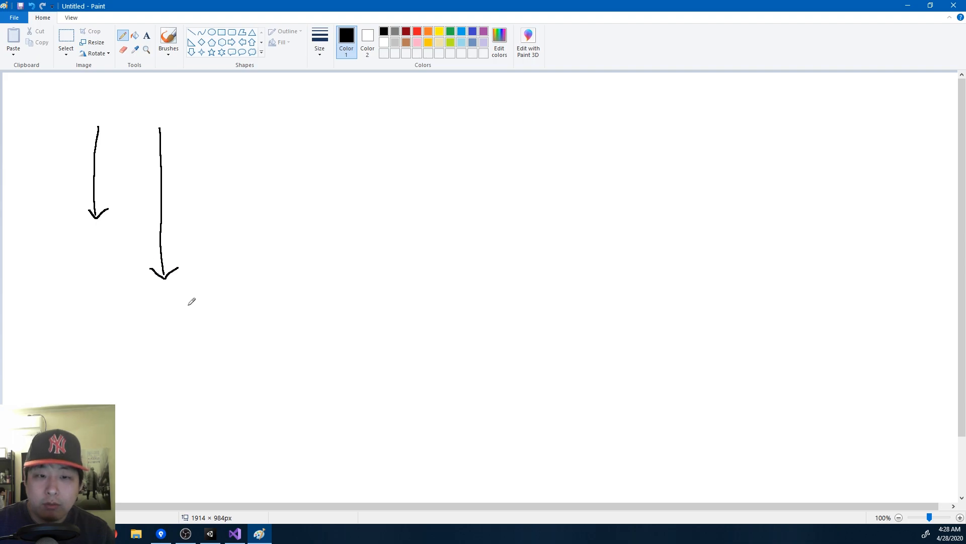
mouse_move(300, 201)
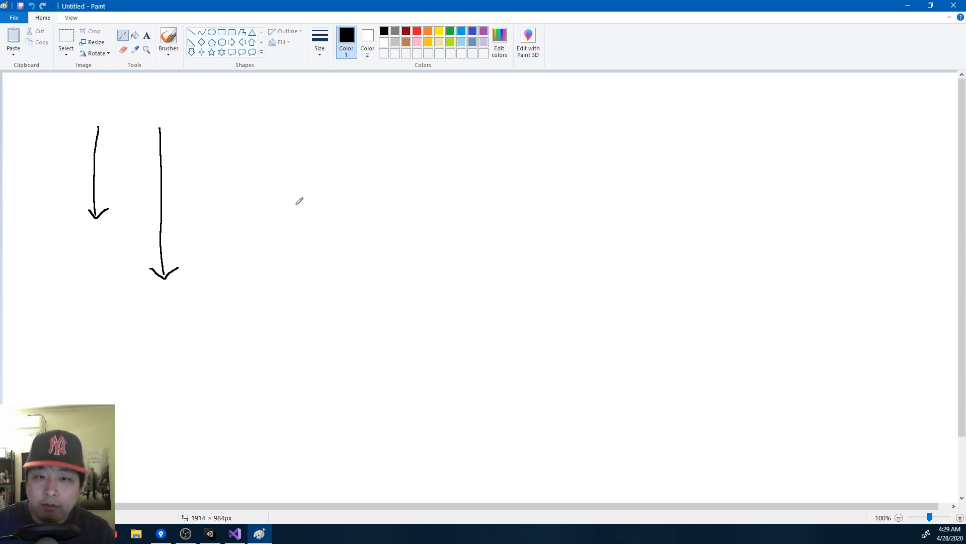
drag(281, 130, 290, 206)
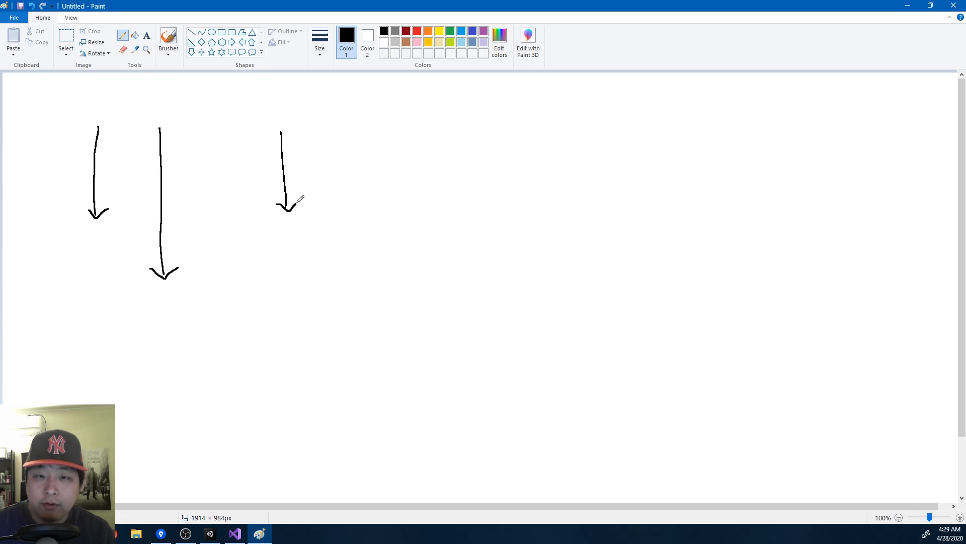
drag(322, 127, 322, 160)
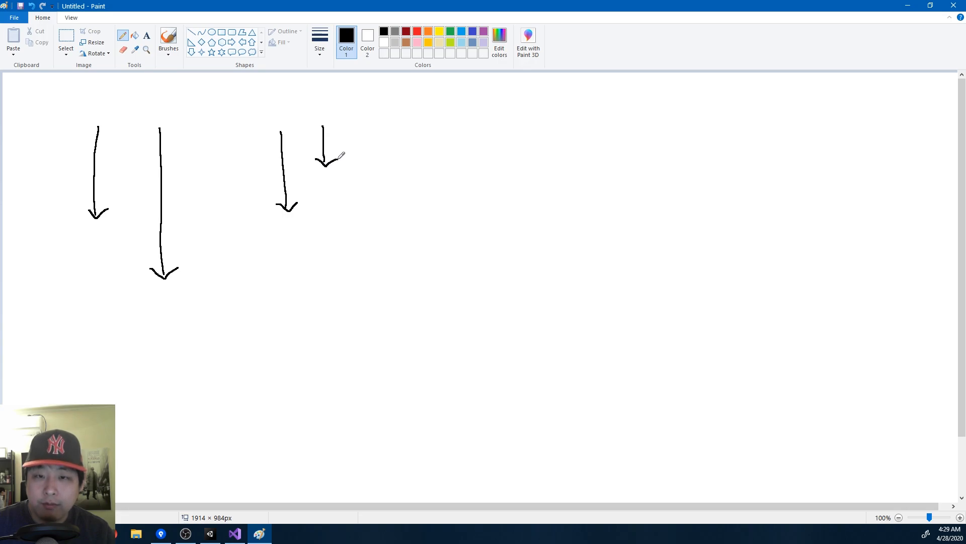
click(209, 533)
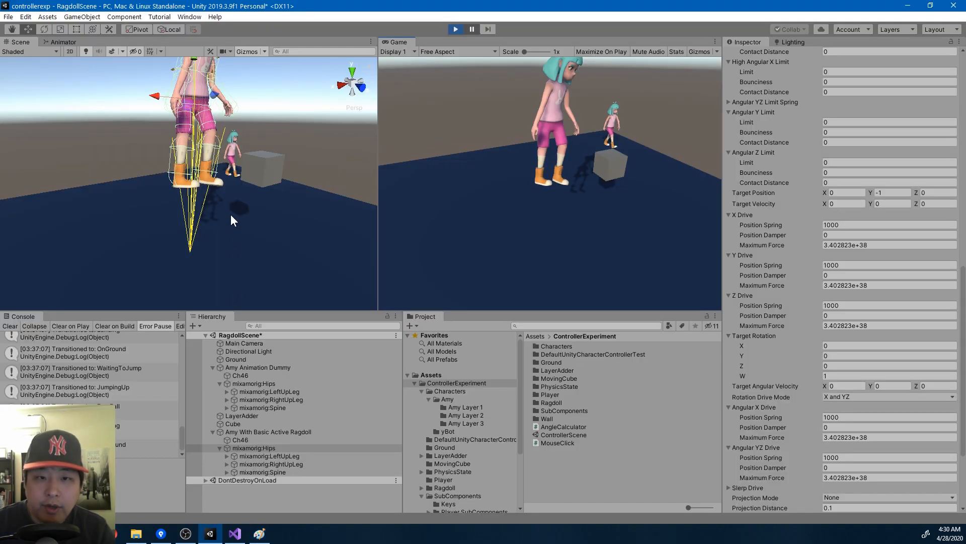
mouse_move(194, 142)
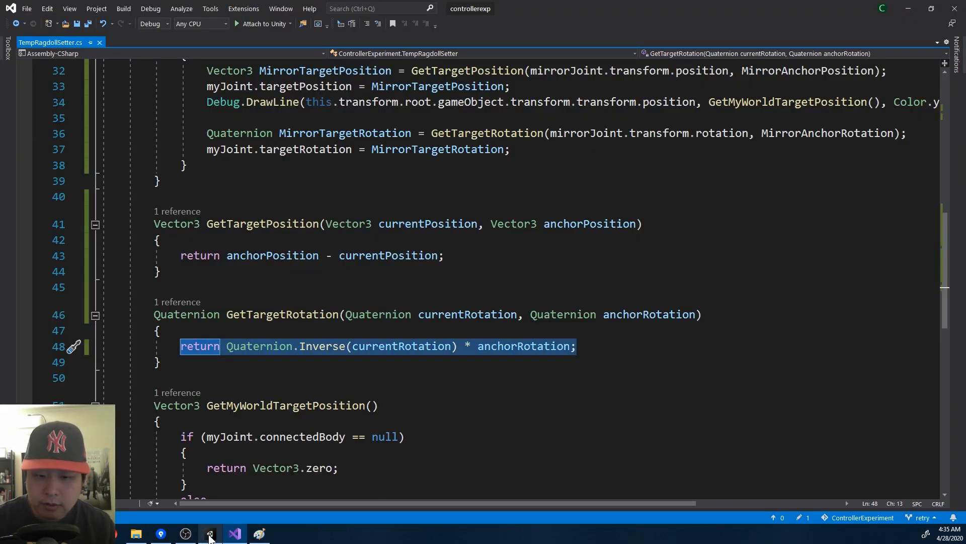
Return to the Unity editor after checking GetTargetRotation in TempRagdollSetter.cs
click(210, 533)
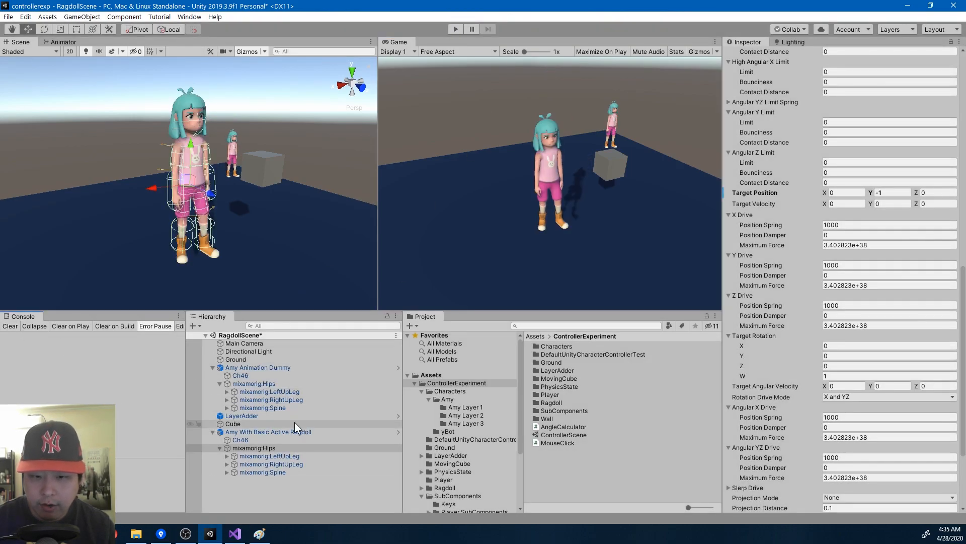
Disable Amy With Basic Active Ragdoll and add the Amy With Configurable Joint prefab via the 'amy' search
click(268, 432)
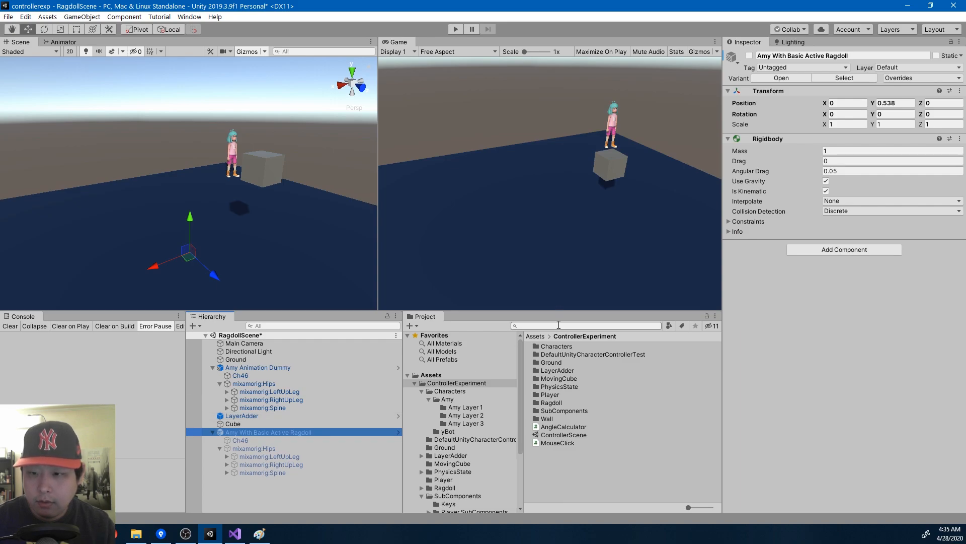
text(amy with)
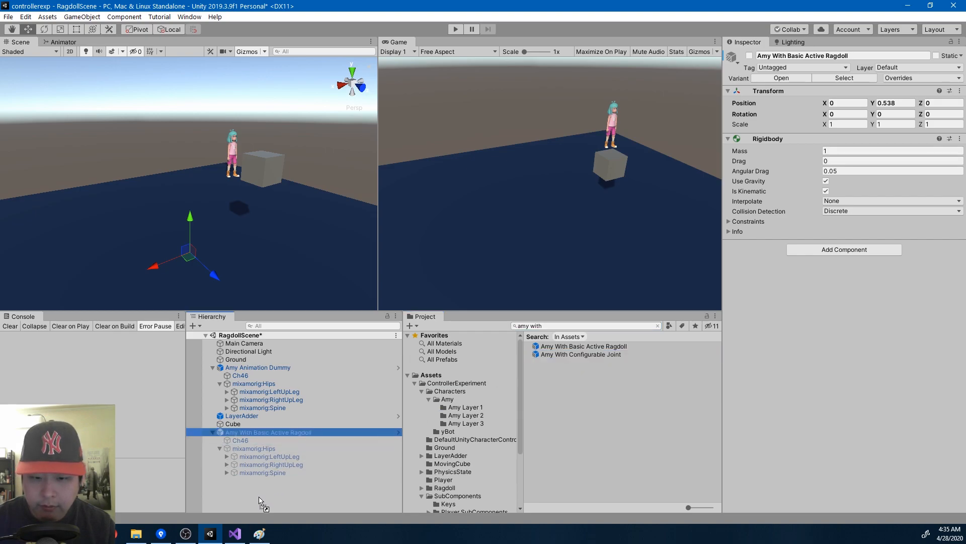
click(265, 440)
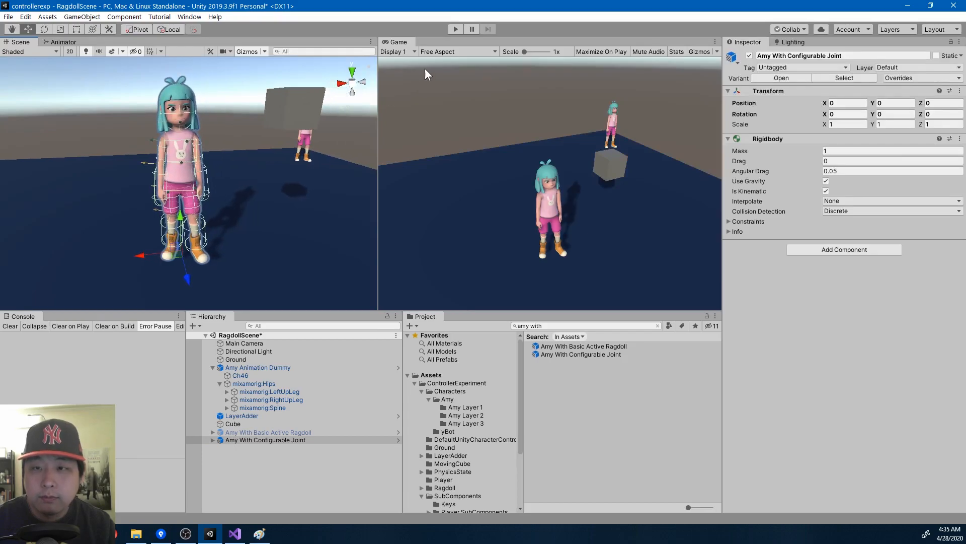
Select mixamorig:RightUpLeg under the configurable-joint Amy's Hips and begin adding a component
click(455, 29)
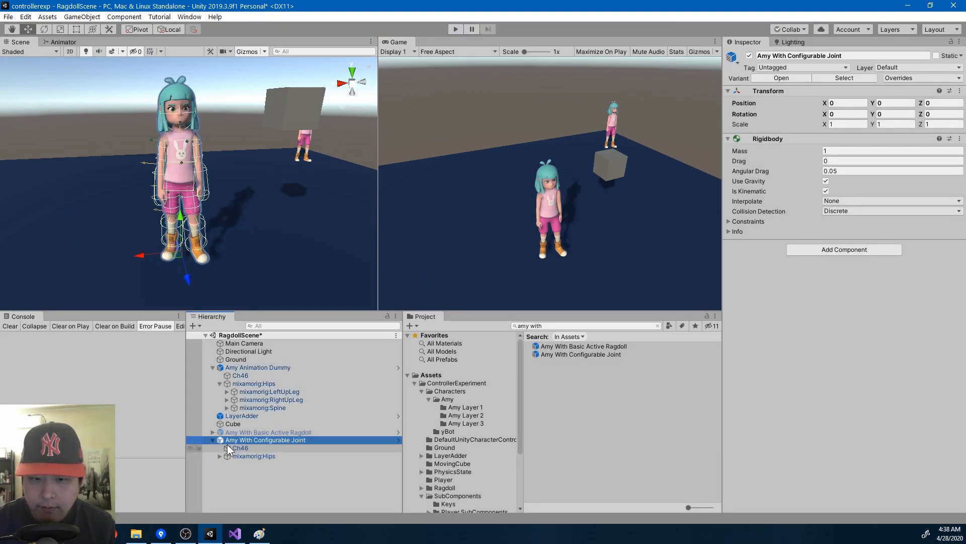
click(270, 471)
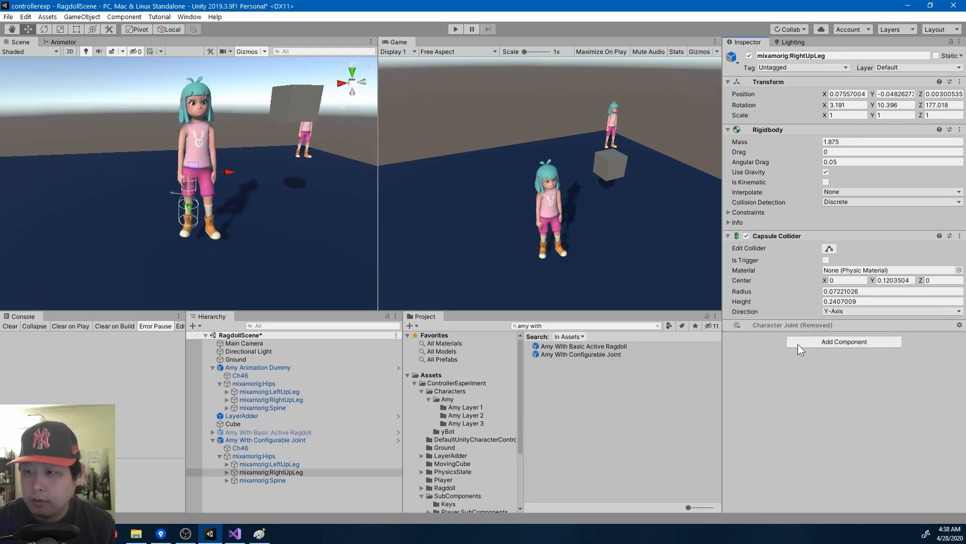
click(843, 341)
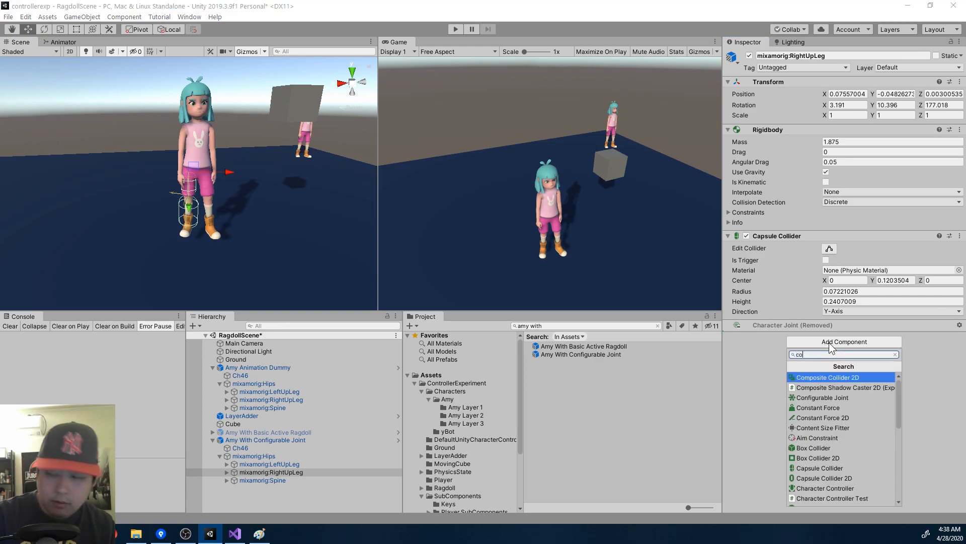
Add a Configurable Joint to the right upper leg with X and Y Motion set to Locked
click(821, 396)
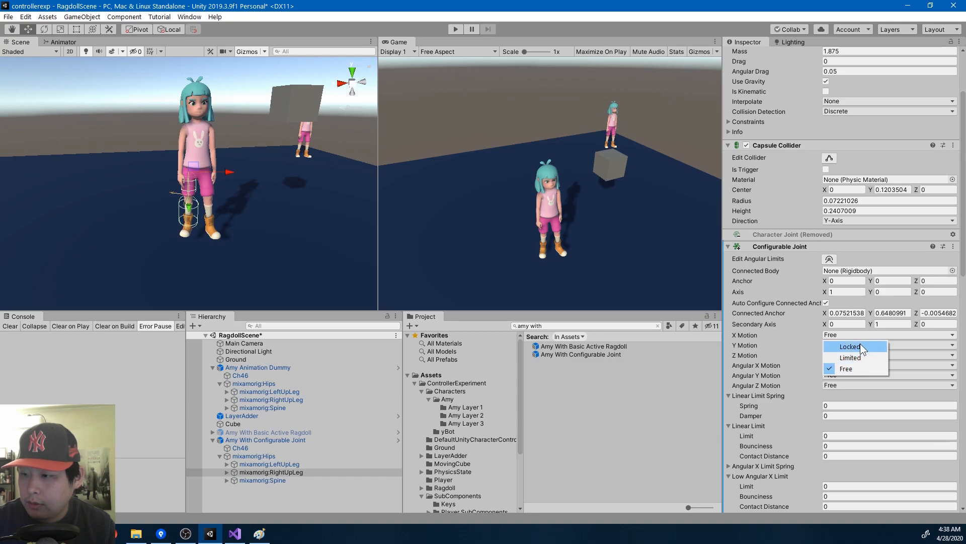
click(850, 346)
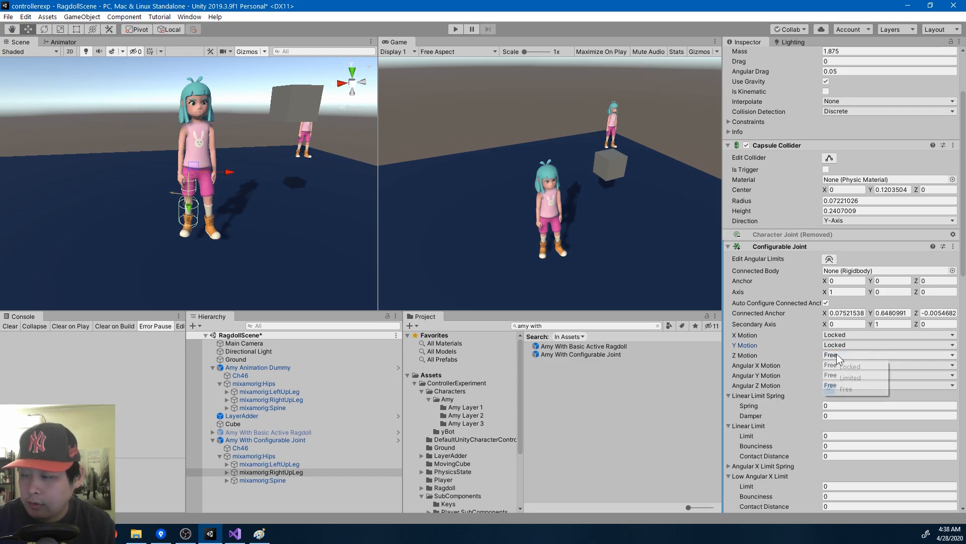
scroll(down, 3)
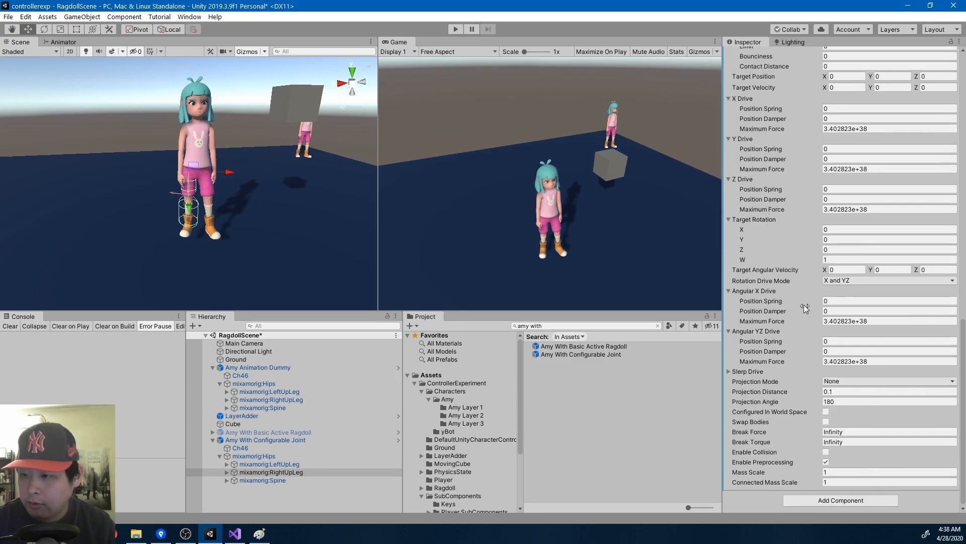
text(conf)
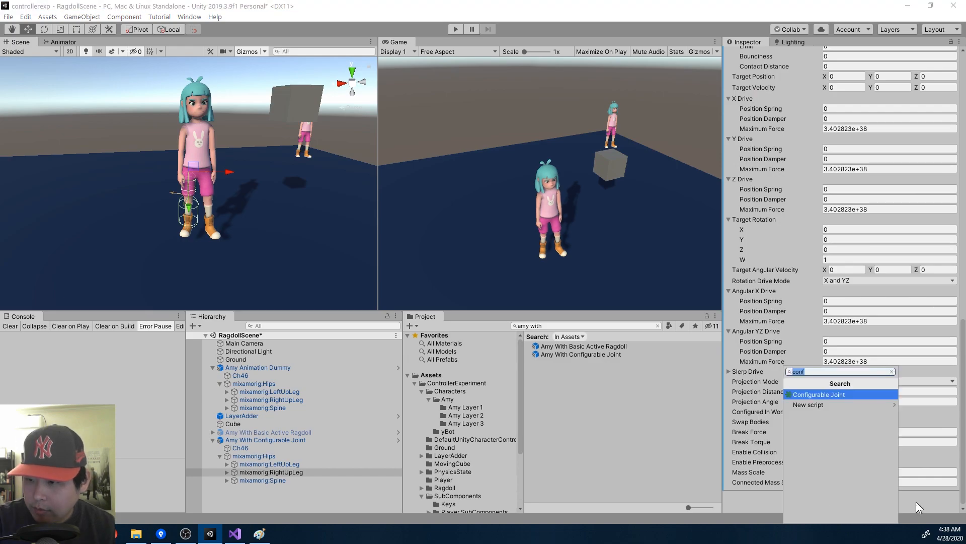
Attach the Temp Ragdoll Setter script to the right upper leg
text(temp)
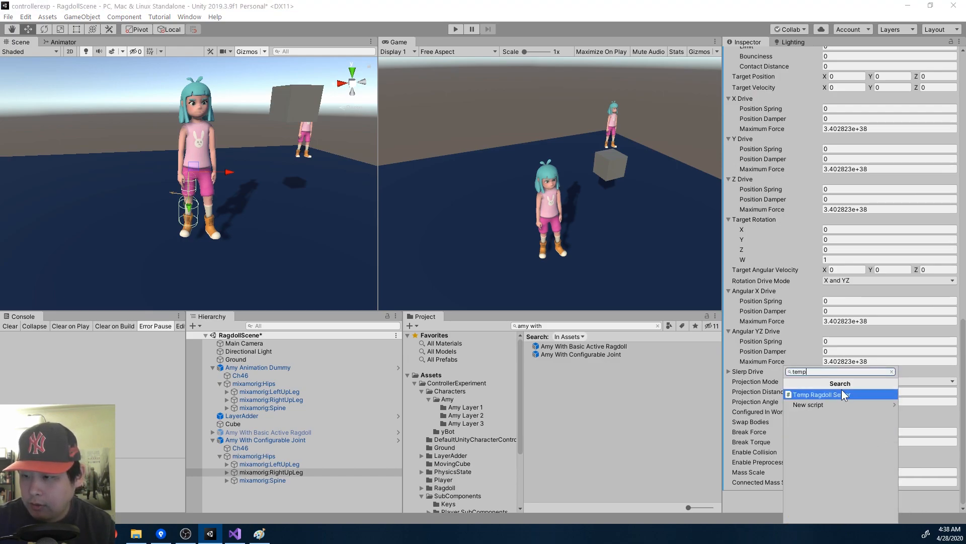
click(818, 395)
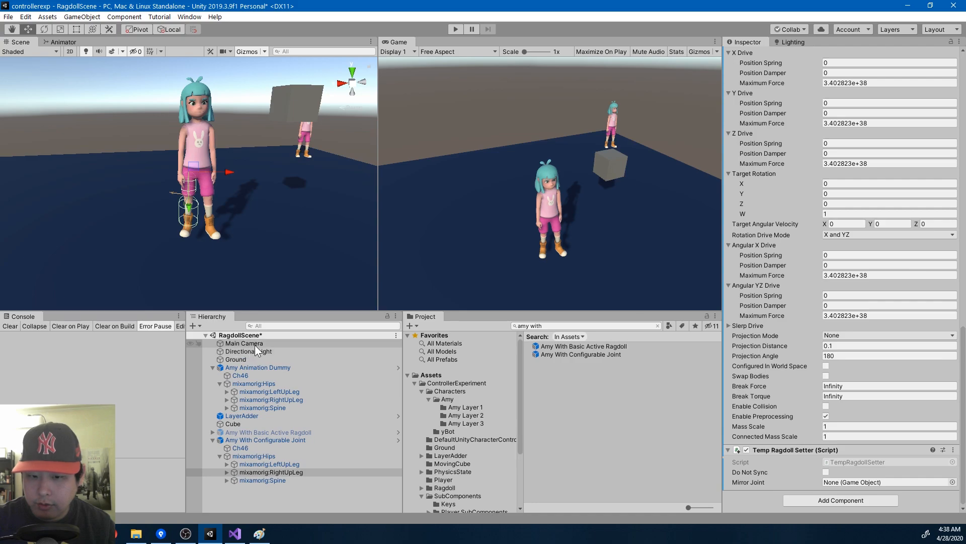
Assign the dummy's RightUpLeg as the Mirror Joint and set Angular X Drive Position Spring to 1000
text(rightu)
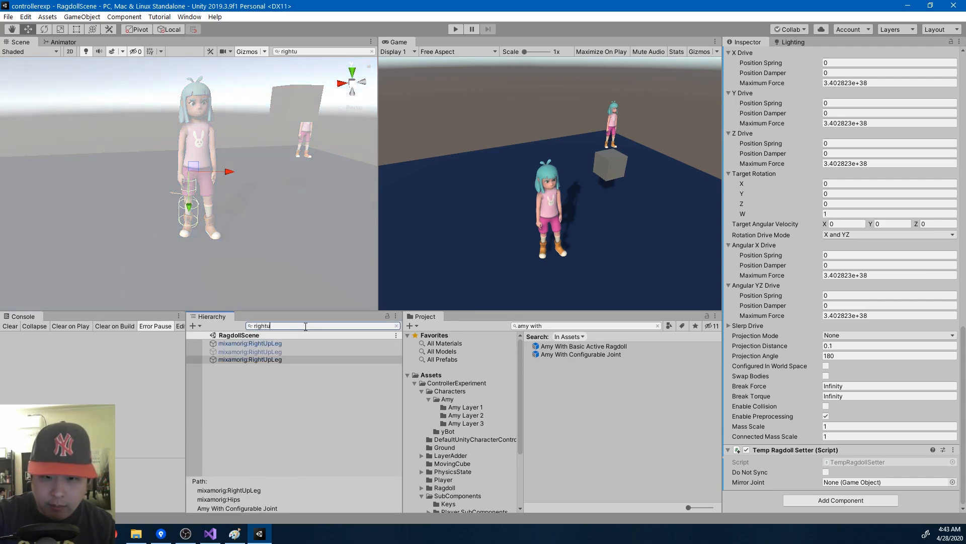
click(250, 343)
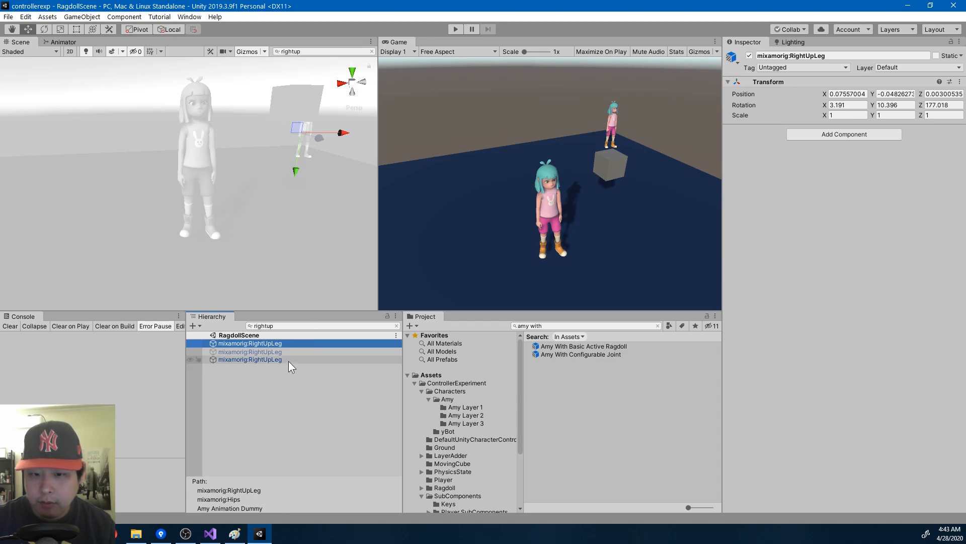
click(250, 359)
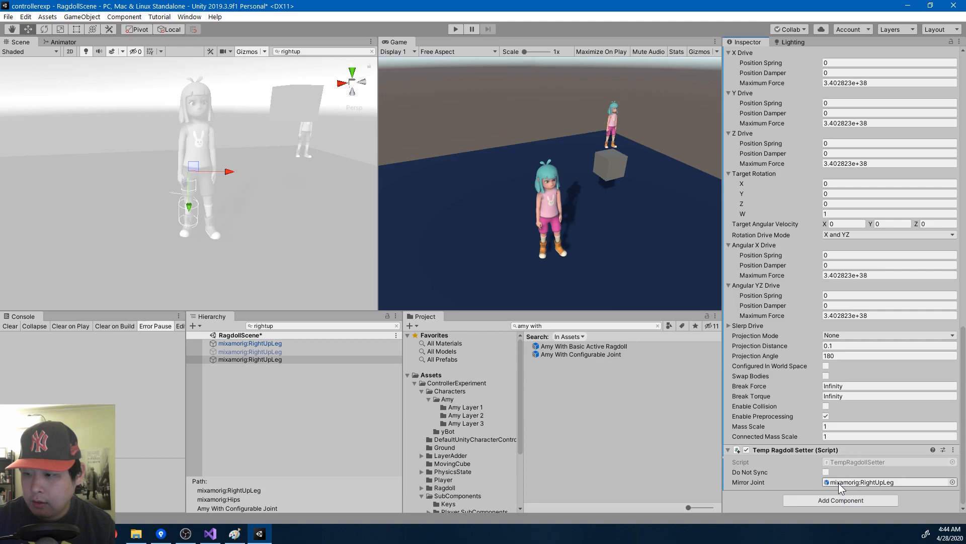
click(889, 255)
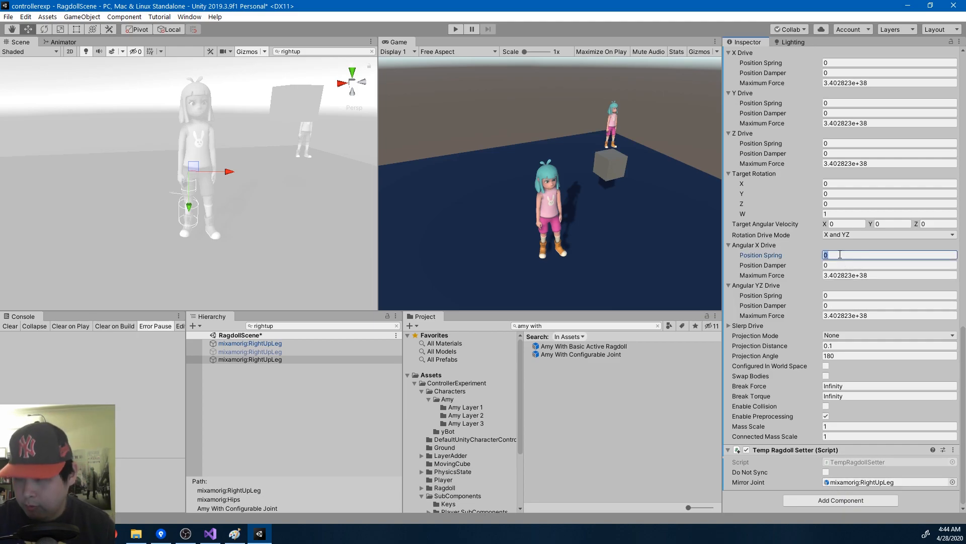
text(1000)
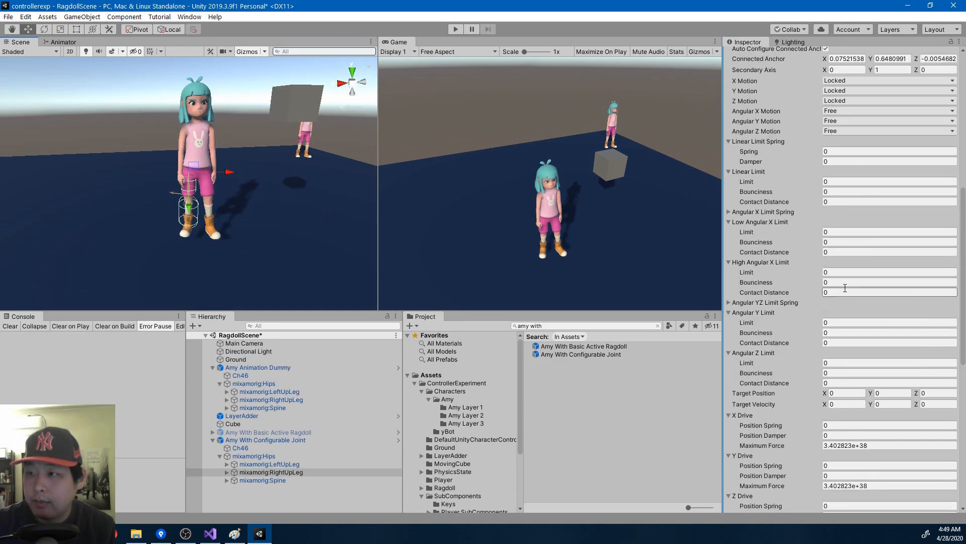
Set the ragdoll's Hips as the joint's Connected Body and play the scene to test the right leg
click(254, 455)
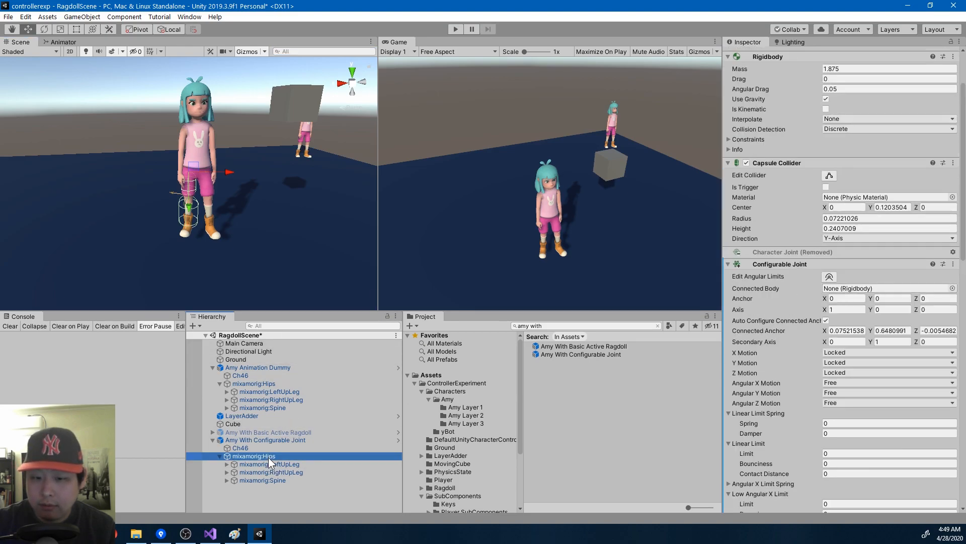
click(886, 288)
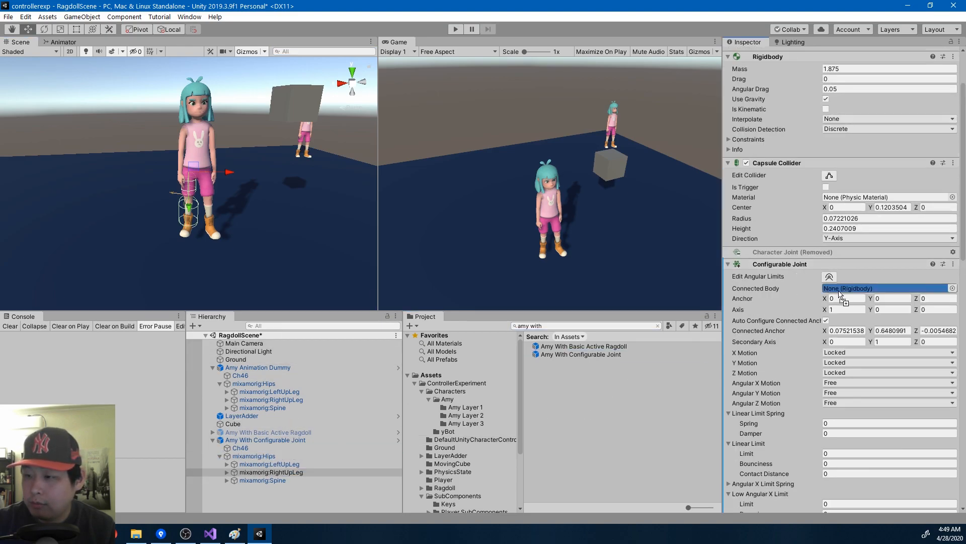
click(882, 288)
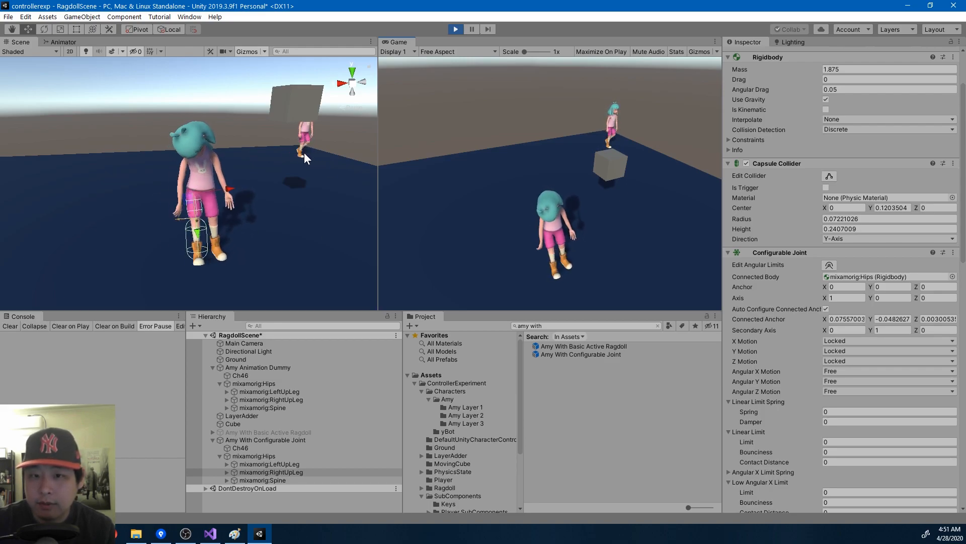
click(455, 29)
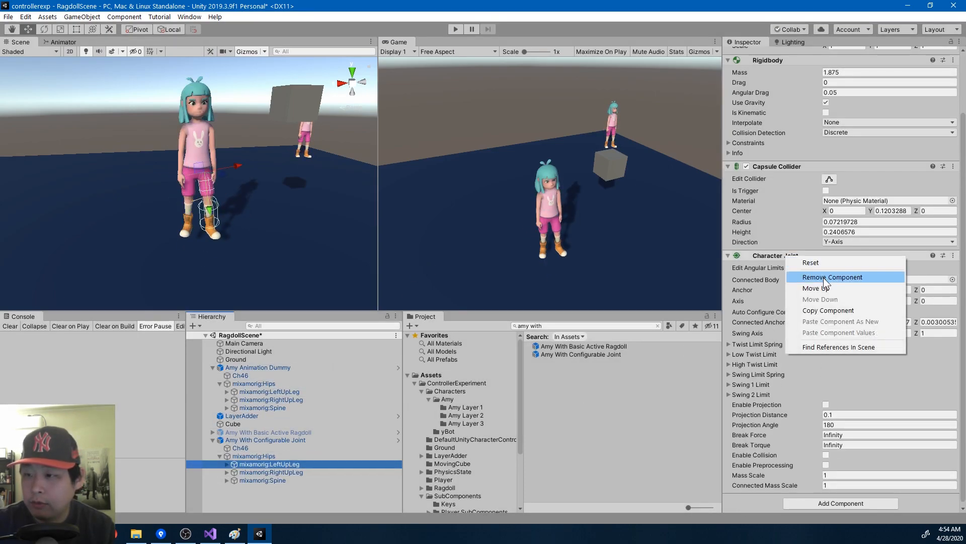
Swap LeftUpLeg's Character Joint for a Configurable Joint with locked X/Y/Z motion and 1000 angular X and YZ springs
click(833, 276)
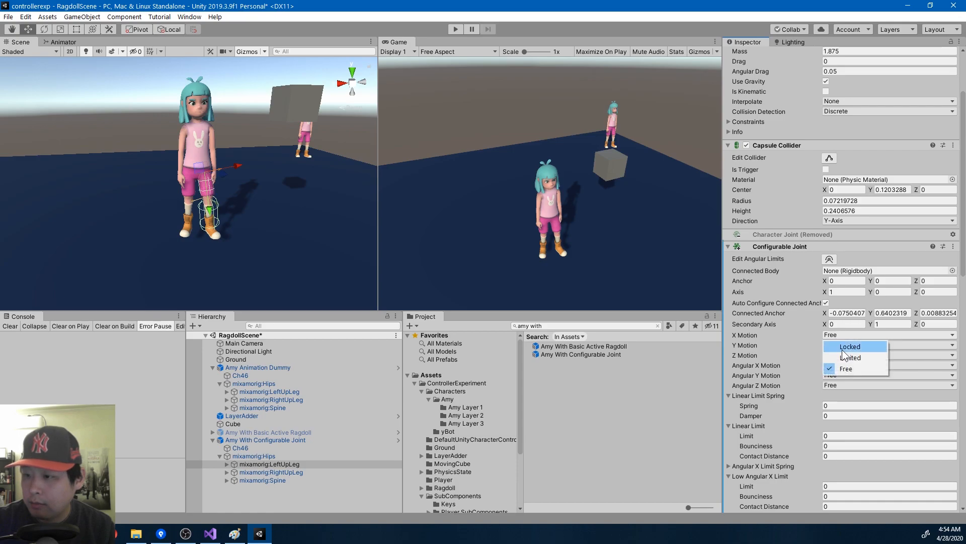
click(849, 345)
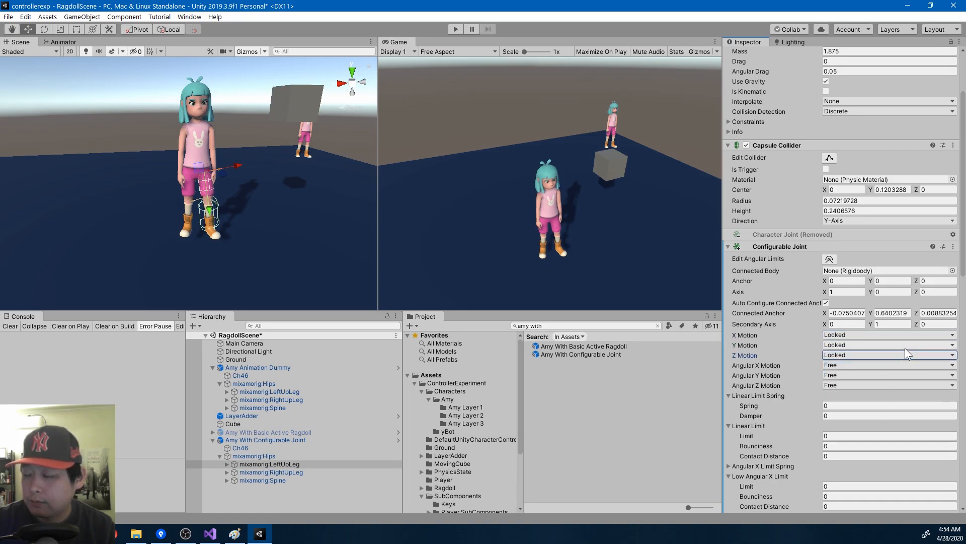
scroll(down, 3)
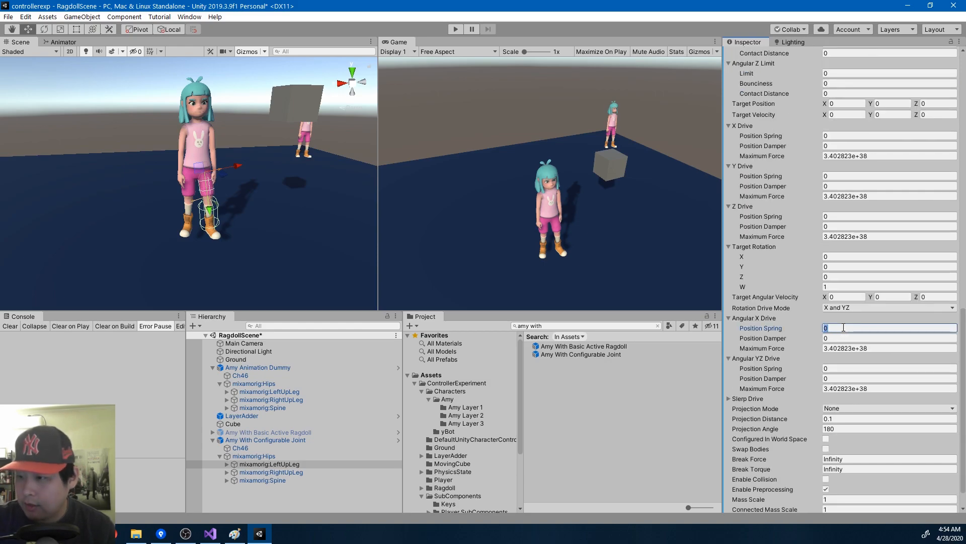
text(1000)
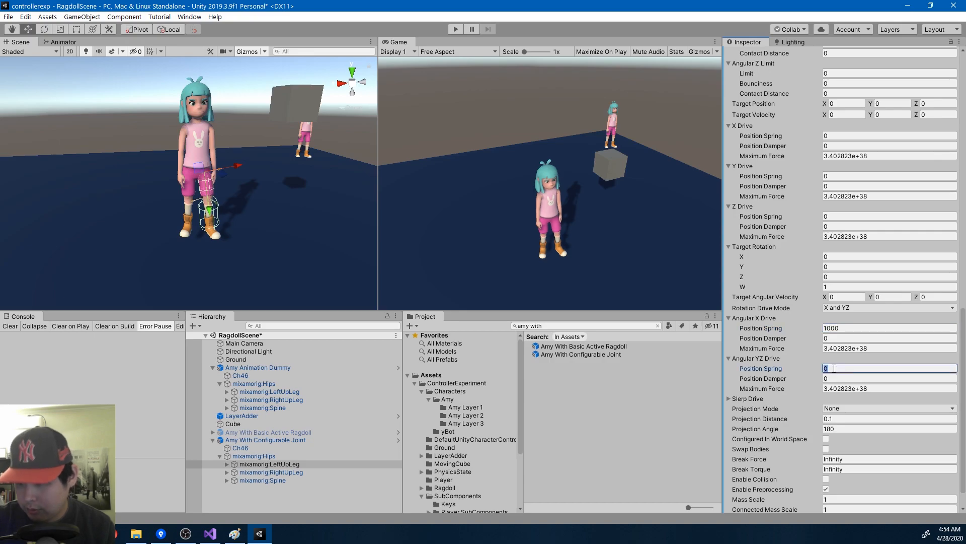
text(1000)
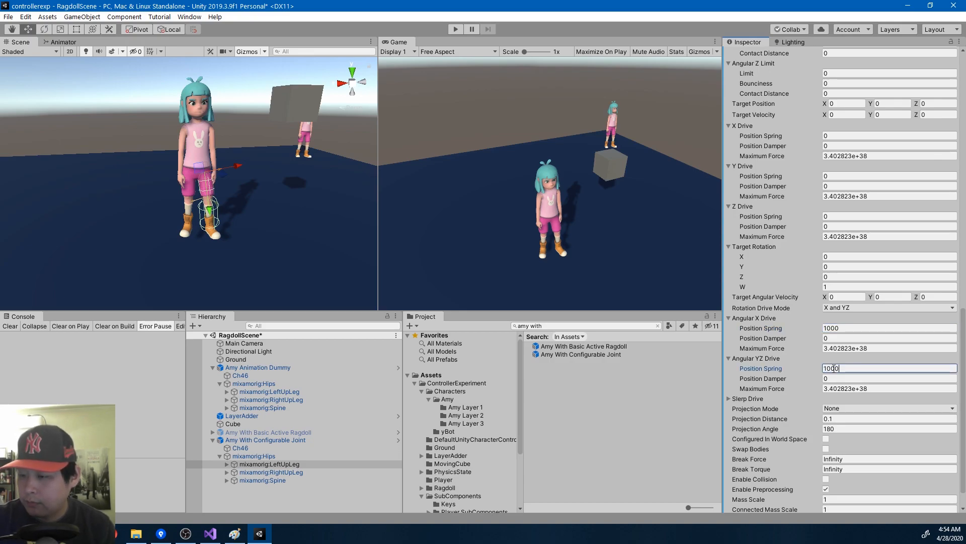
text(conf)
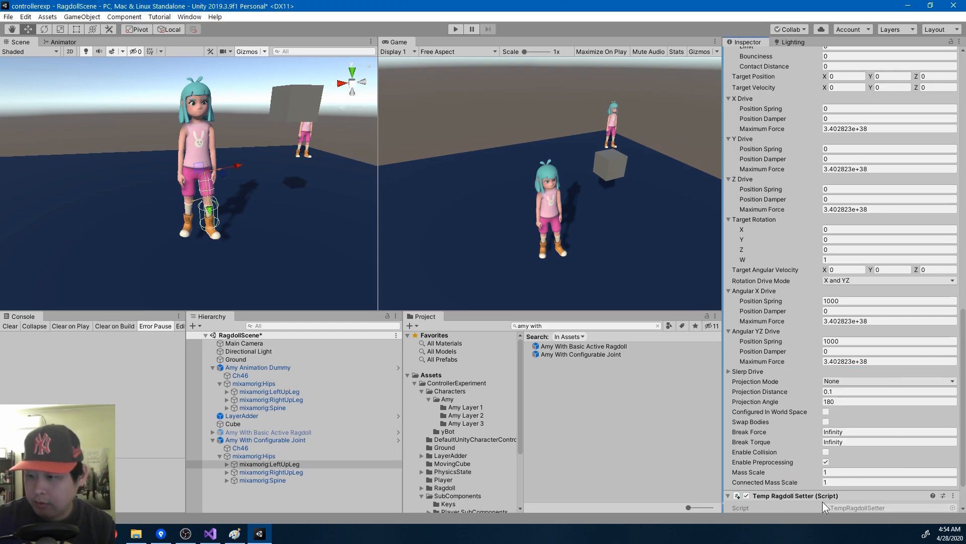
Assign the dummy's LeftUpLeg as Mirror Joint and the ragdoll's Hips as Connected Body
scroll(down, 3)
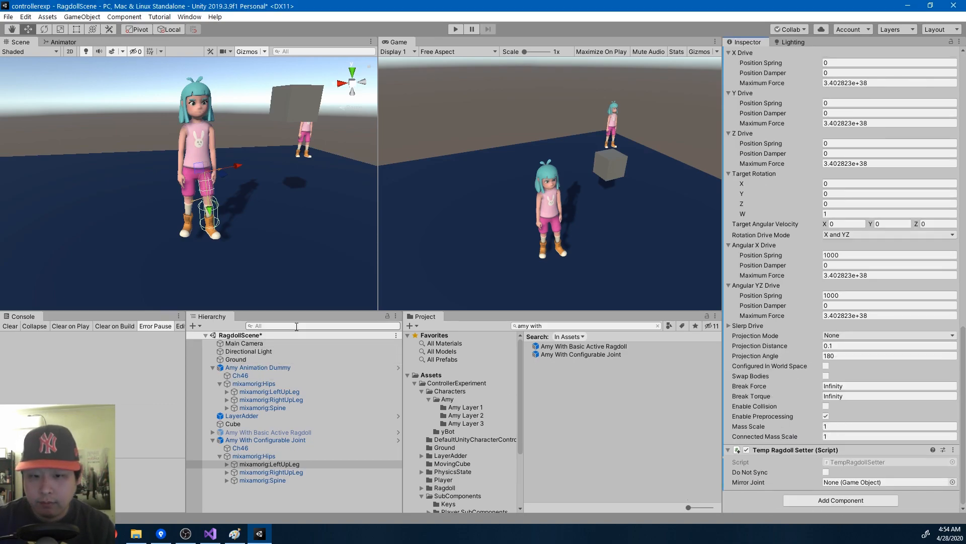
text(leftup)
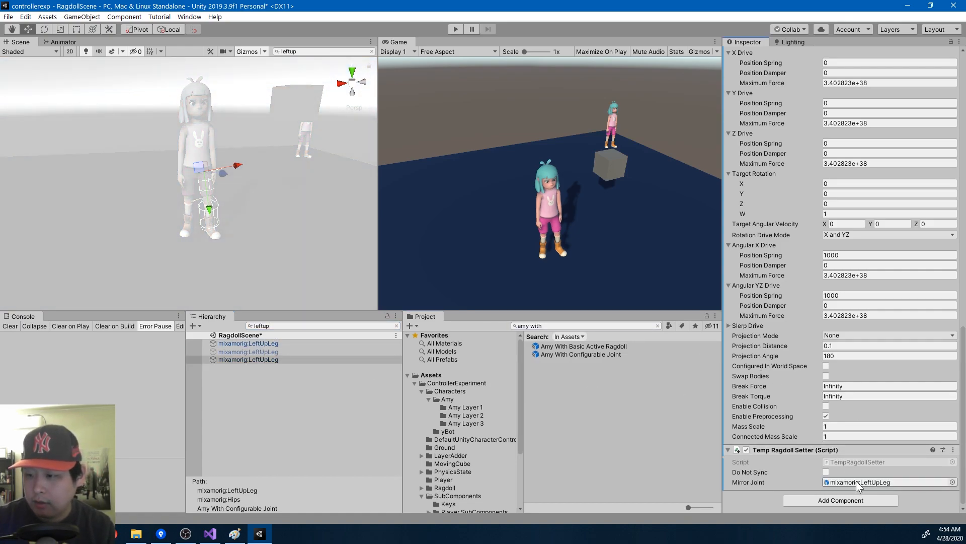
click(320, 325)
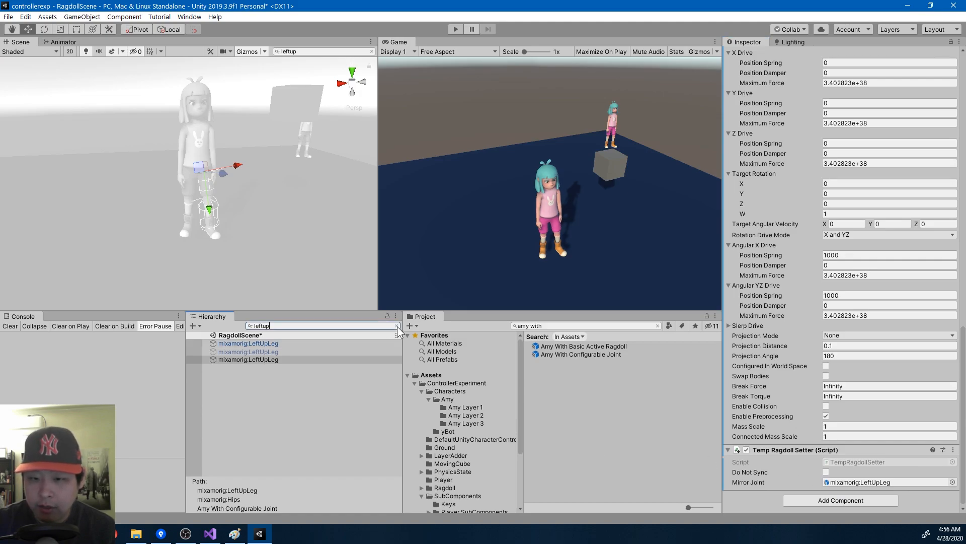
click(399, 325)
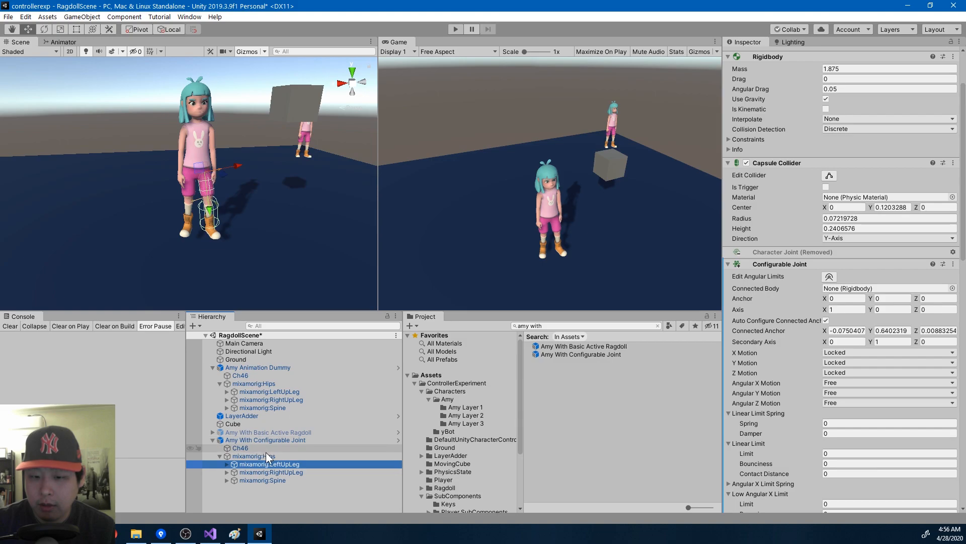
click(888, 288)
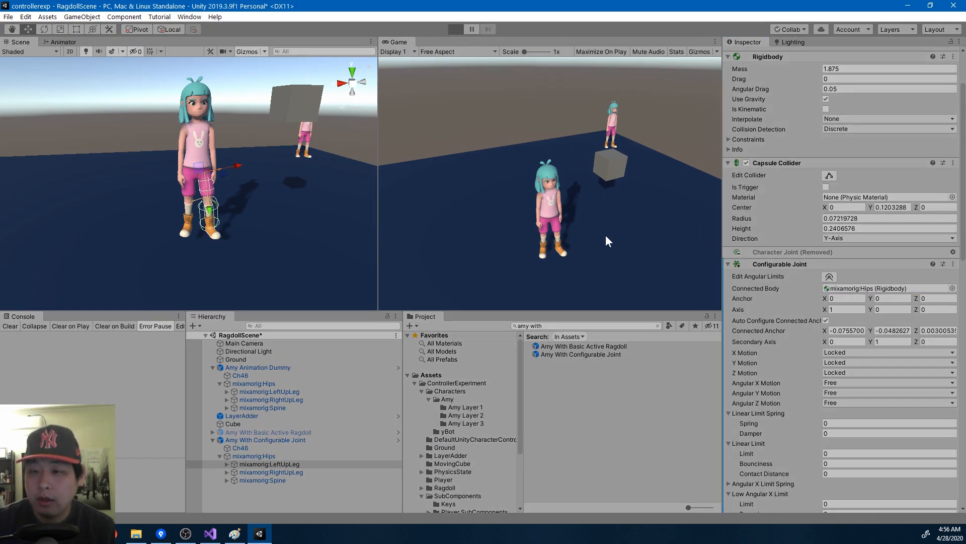
Play the scene to watch both ragdoll legs follow the dummy's walk, then stop
click(455, 30)
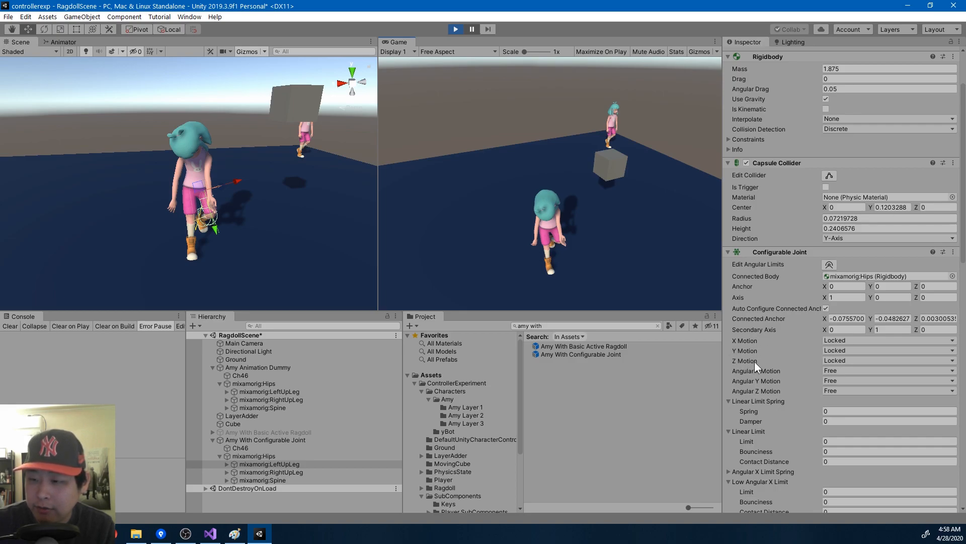
mouse_move(769, 432)
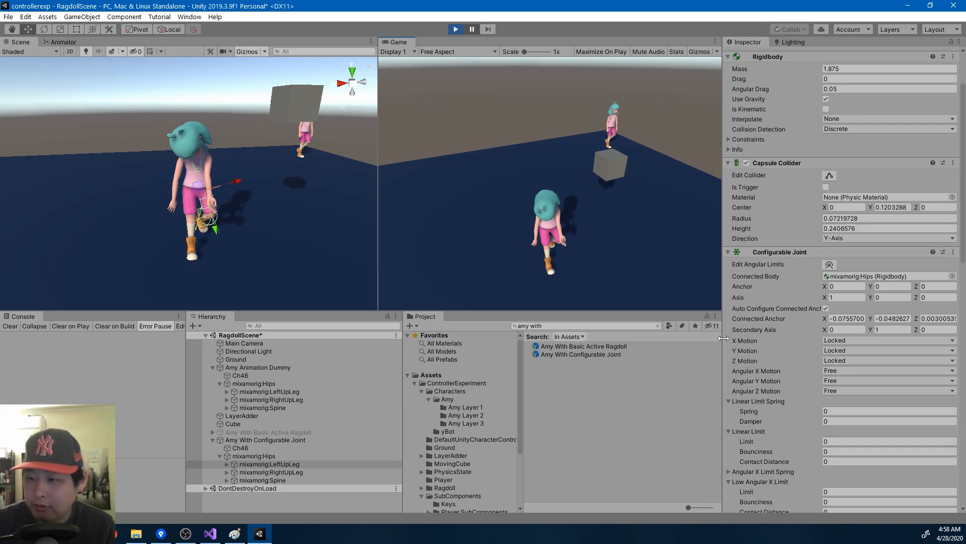
click(586, 325)
text(sce)
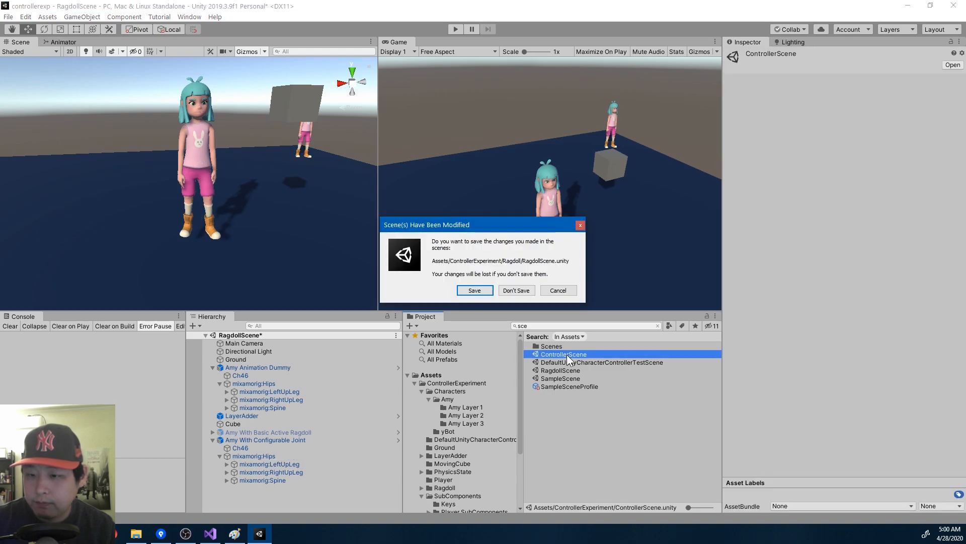
Save RagdollScene, enable Maximize On Play and run ControllerScene with Amy walking on the platform
click(474, 290)
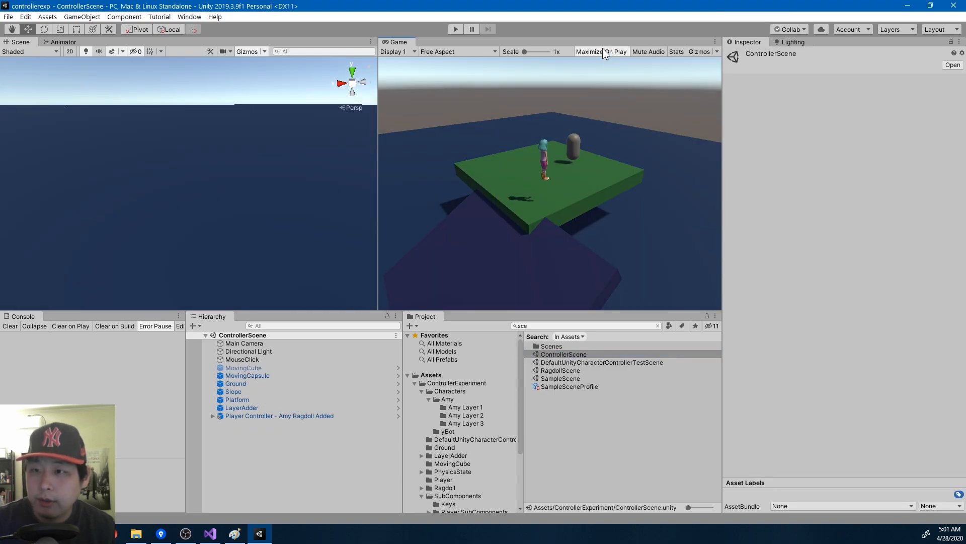
click(455, 29)
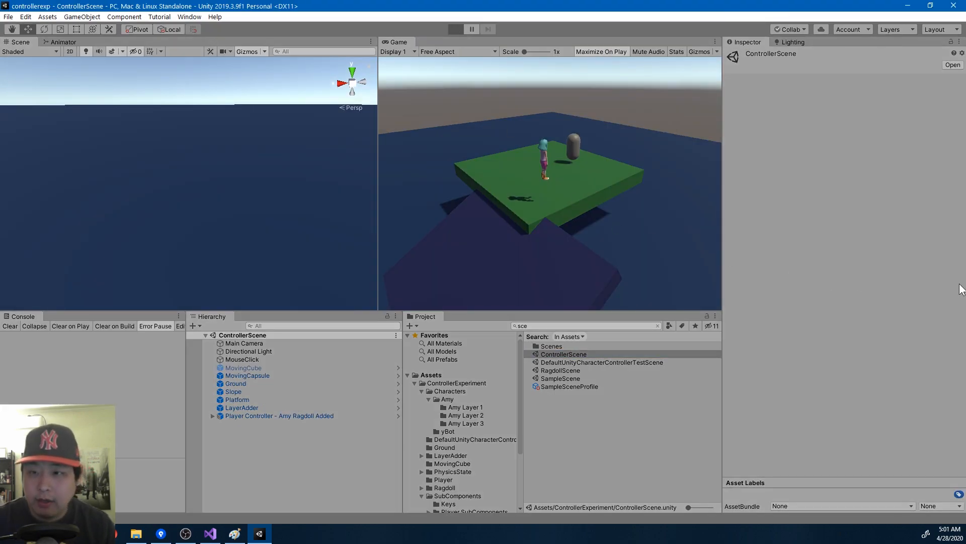
click(455, 29)
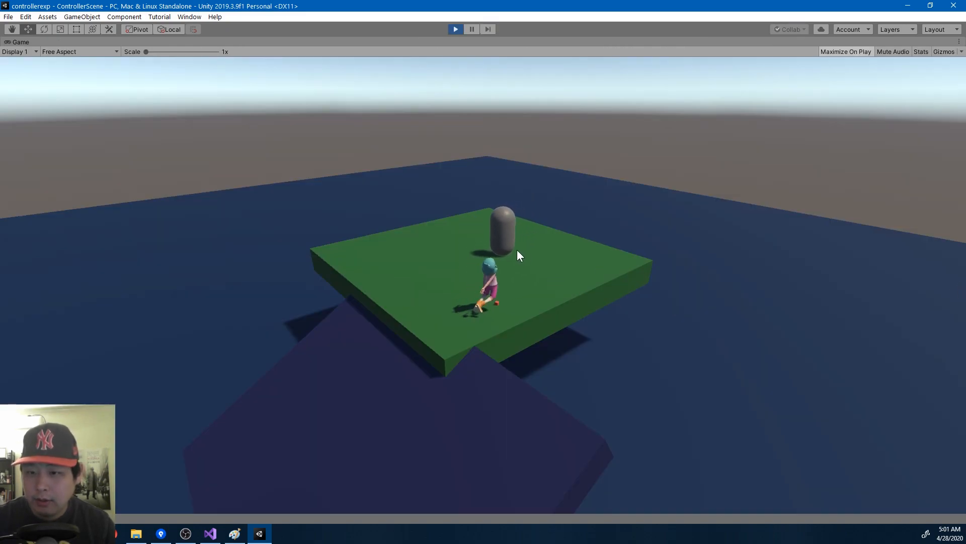